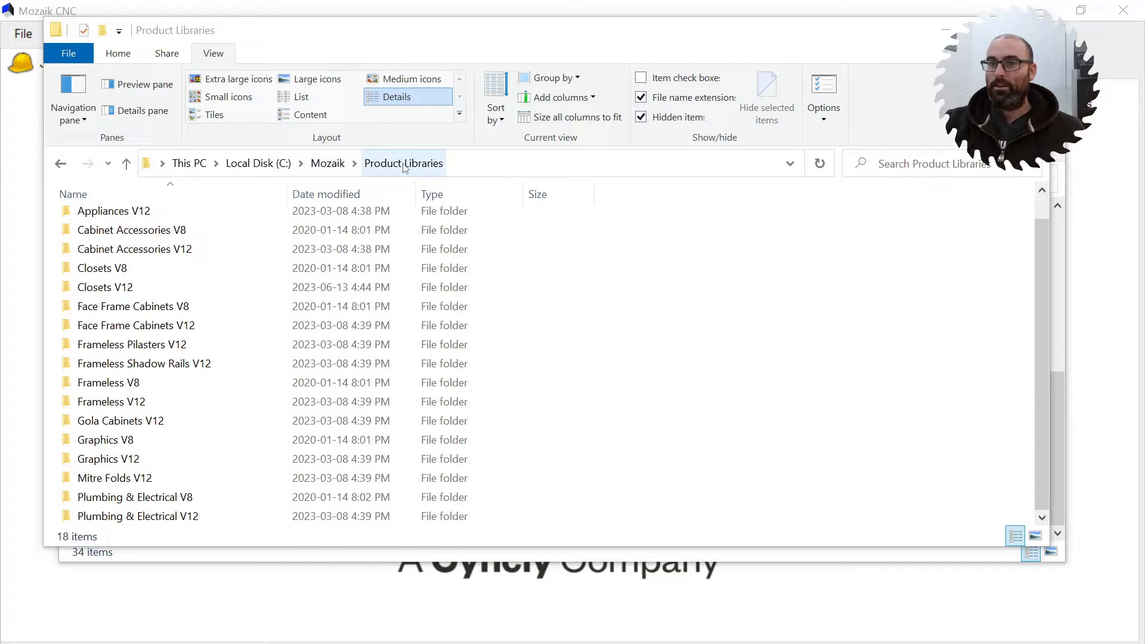
# - Browse the Product Libraries folders (Graphics V8, Face Frame Cabinets V12, CNC Notched Fillers, Closets V10) and put File Explorer away
pyautogui.click(105, 440)
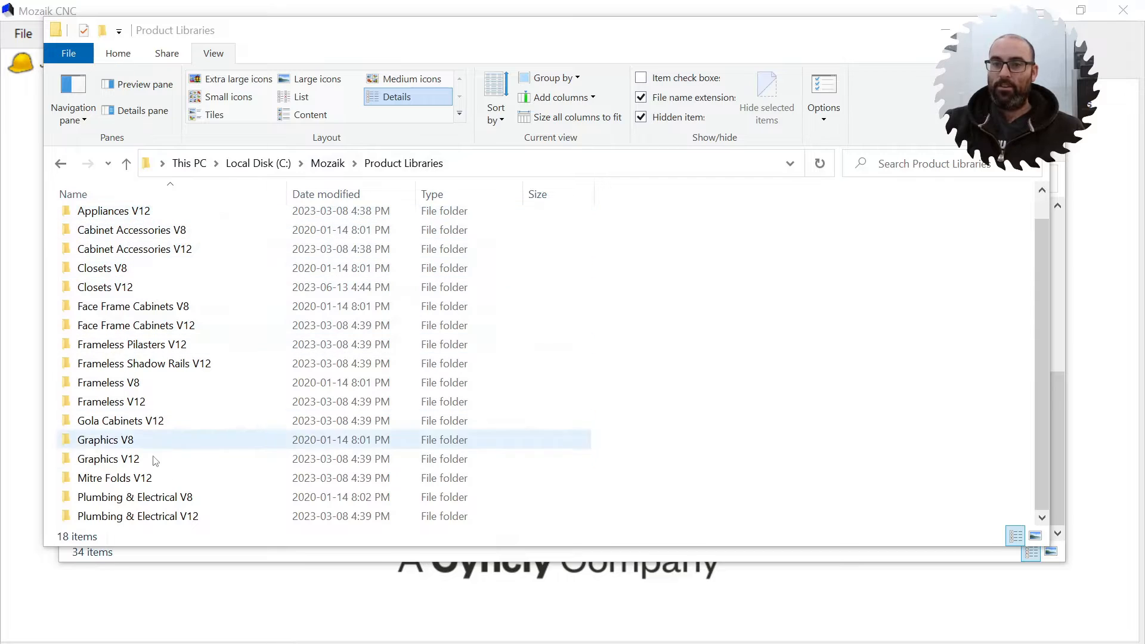
pyautogui.click(512, 440)
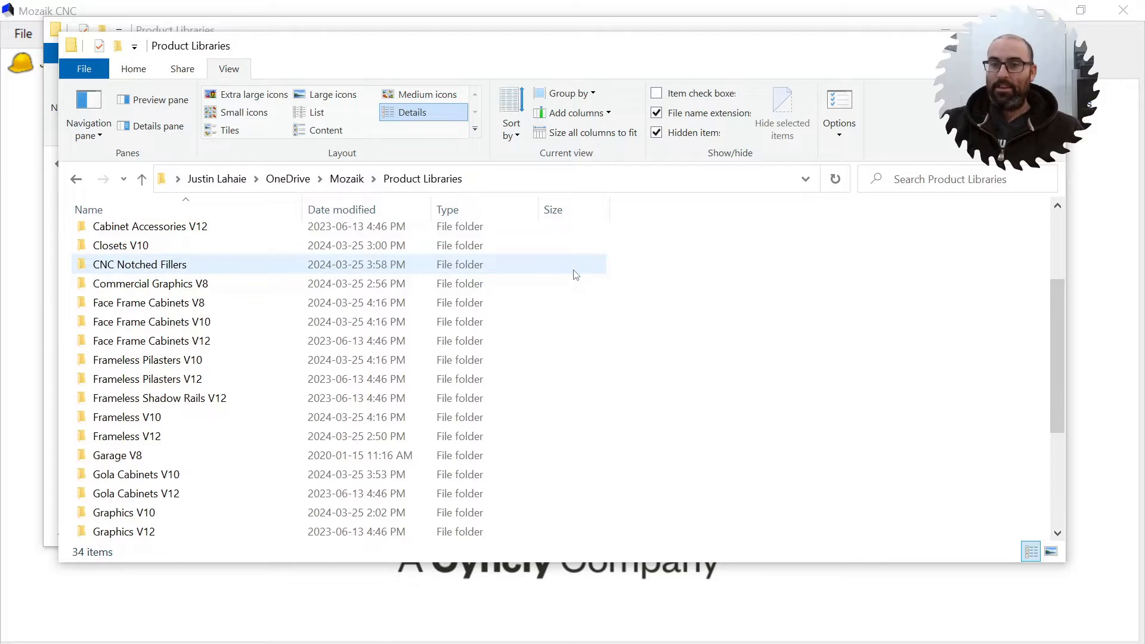
pyautogui.scroll(3)
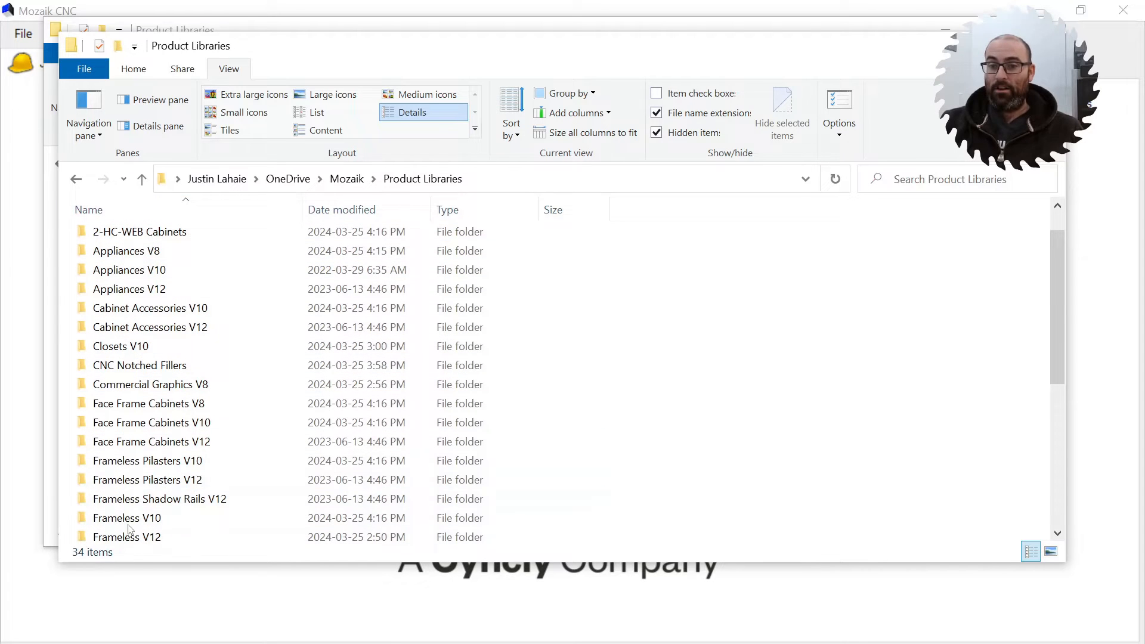
pyautogui.click(151, 441)
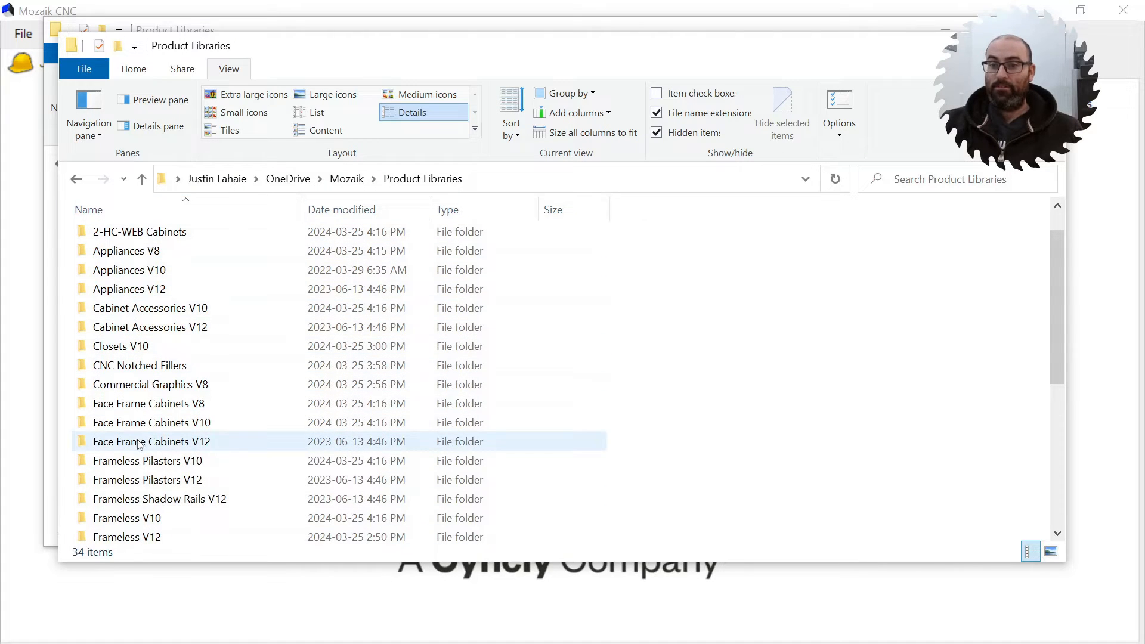
pyautogui.click(139, 365)
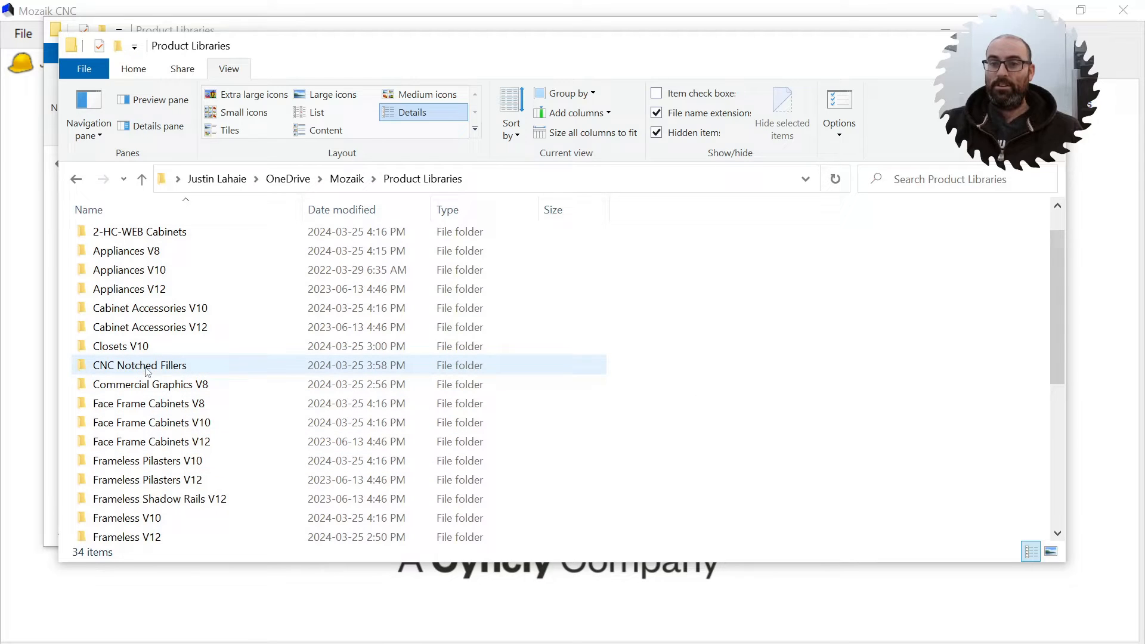
pyautogui.moveTo(139, 364)
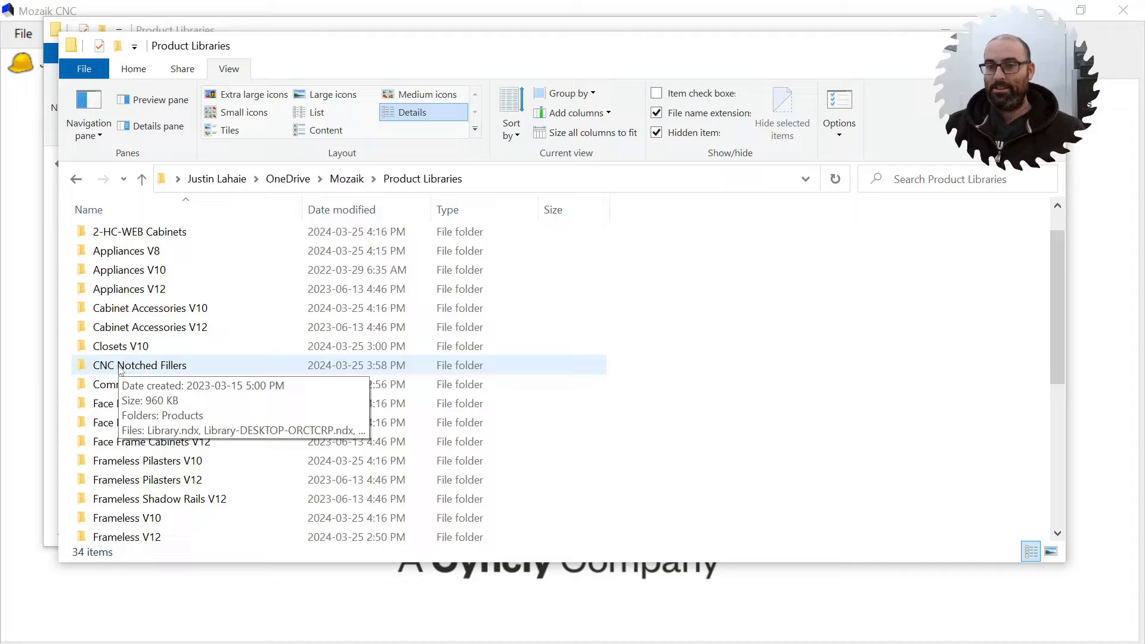
pyautogui.click(120, 346)
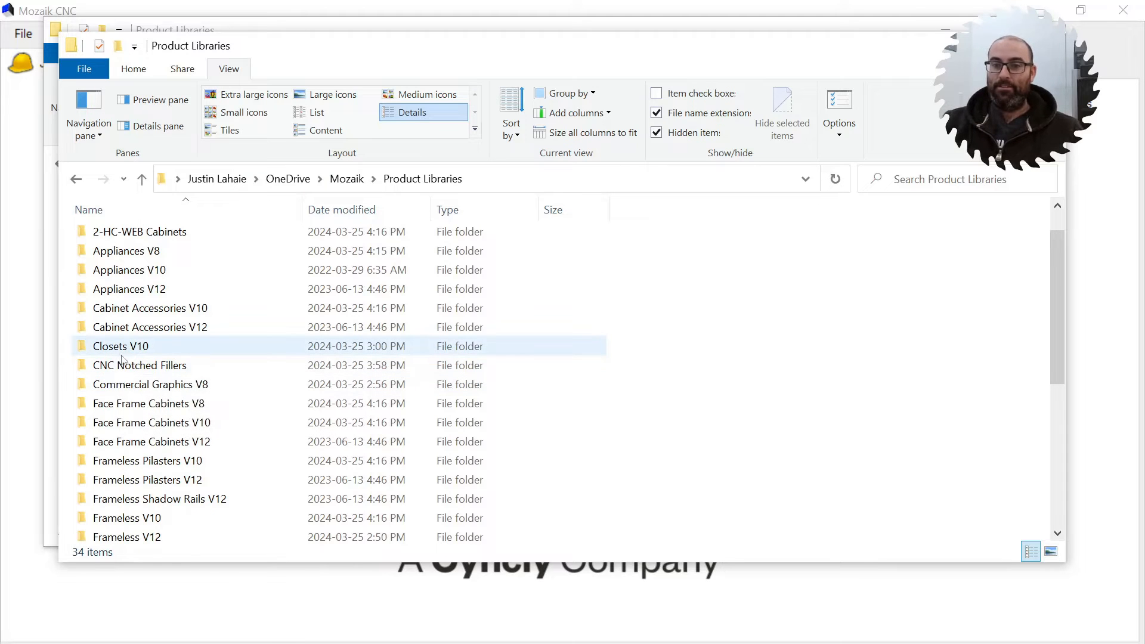
pyautogui.click(152, 422)
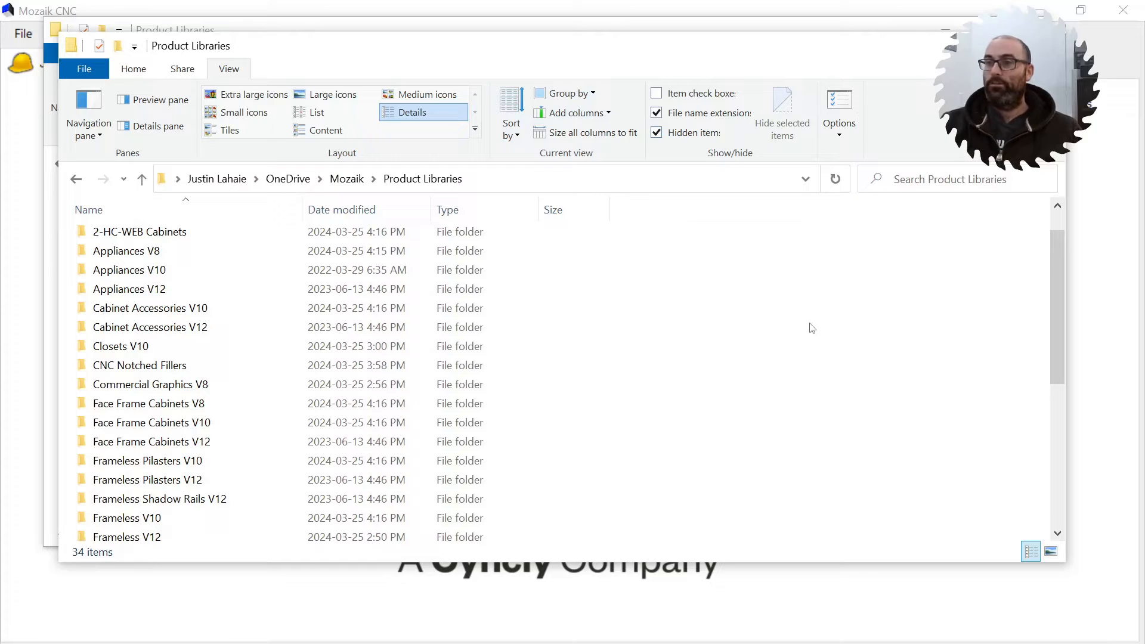
pyautogui.moveTo(495, 16)
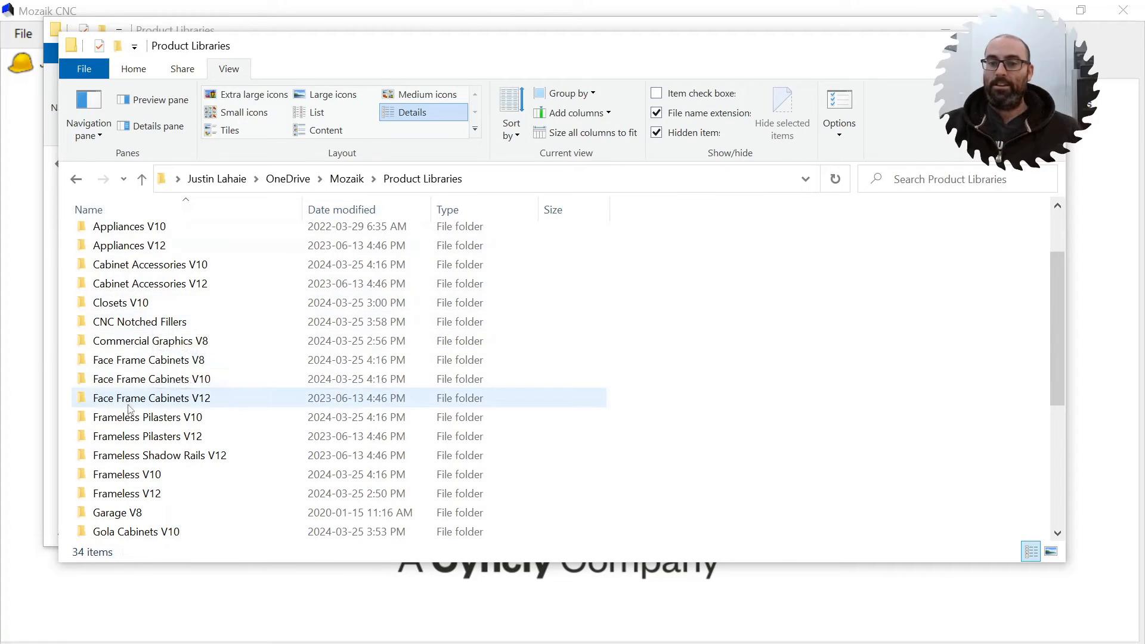
pyautogui.scroll(3)
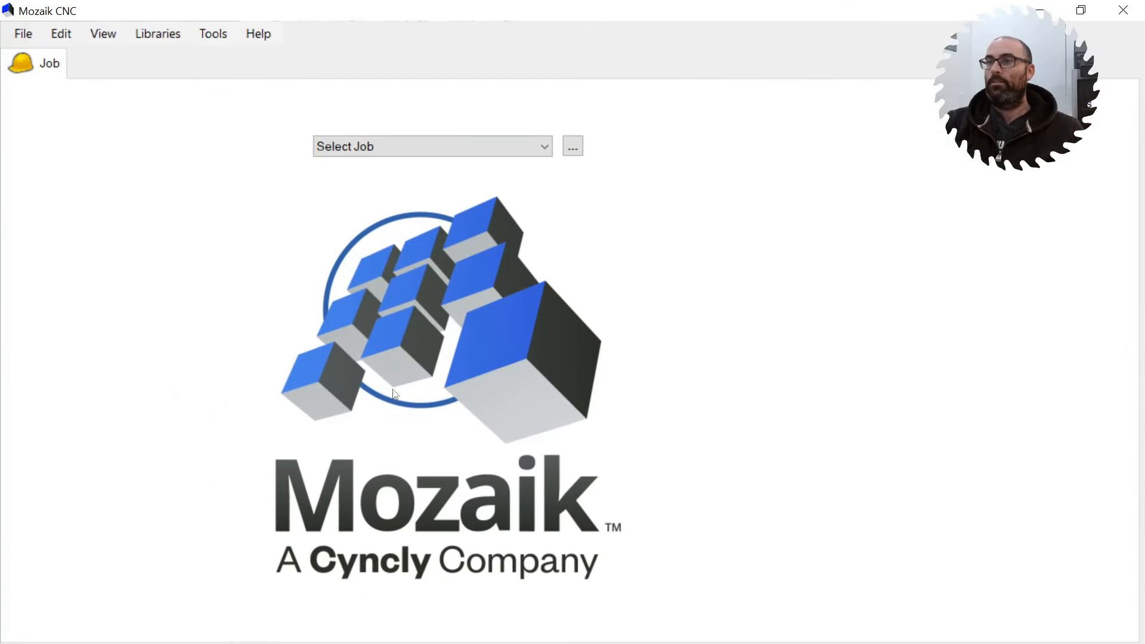
# - Open the Product Editor from Libraries > Products on the 1-Hillcrest Cabinets library
pyautogui.click(157, 34)
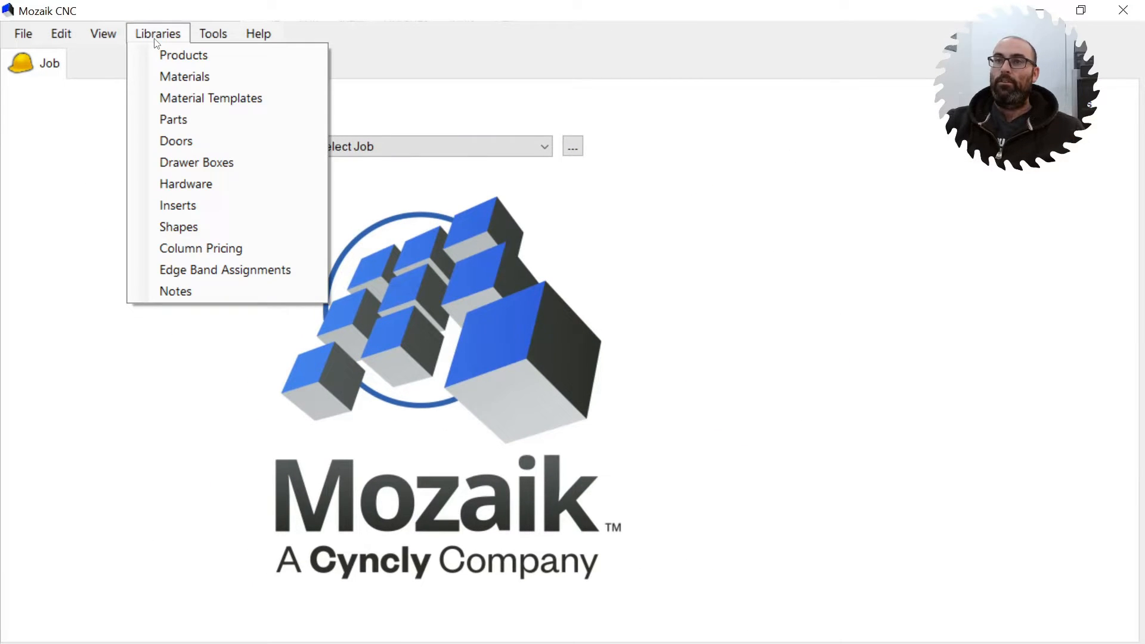
pyautogui.moveTo(183, 55)
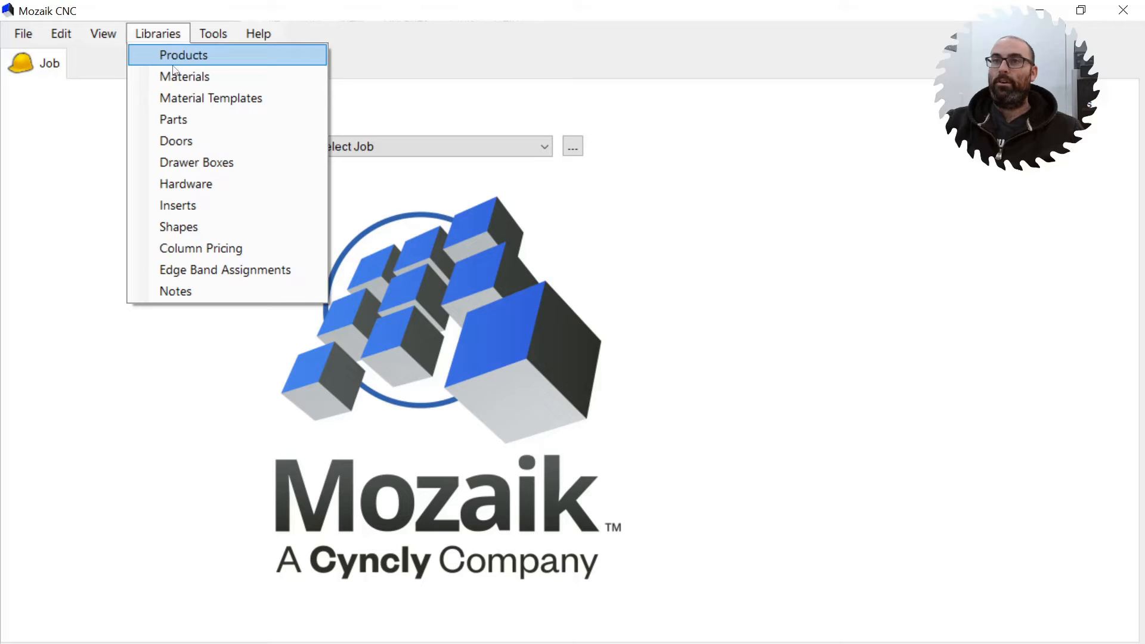
pyautogui.click(184, 55)
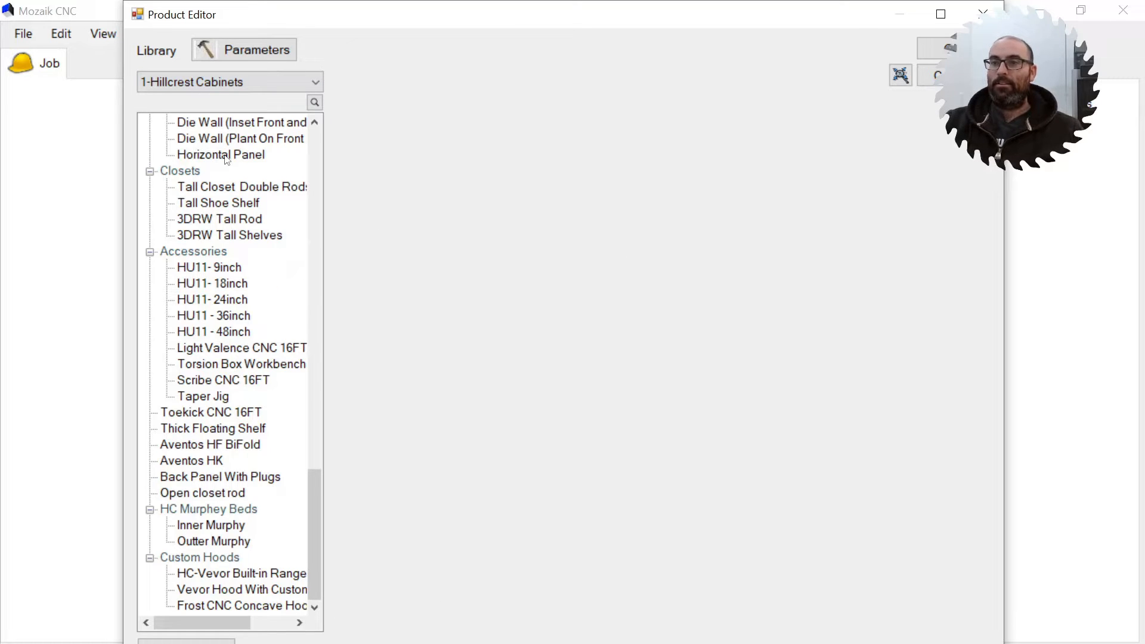
# - Switch the Product Editor's library to Frameless V12 from the Library dropdown
pyautogui.scroll(3)
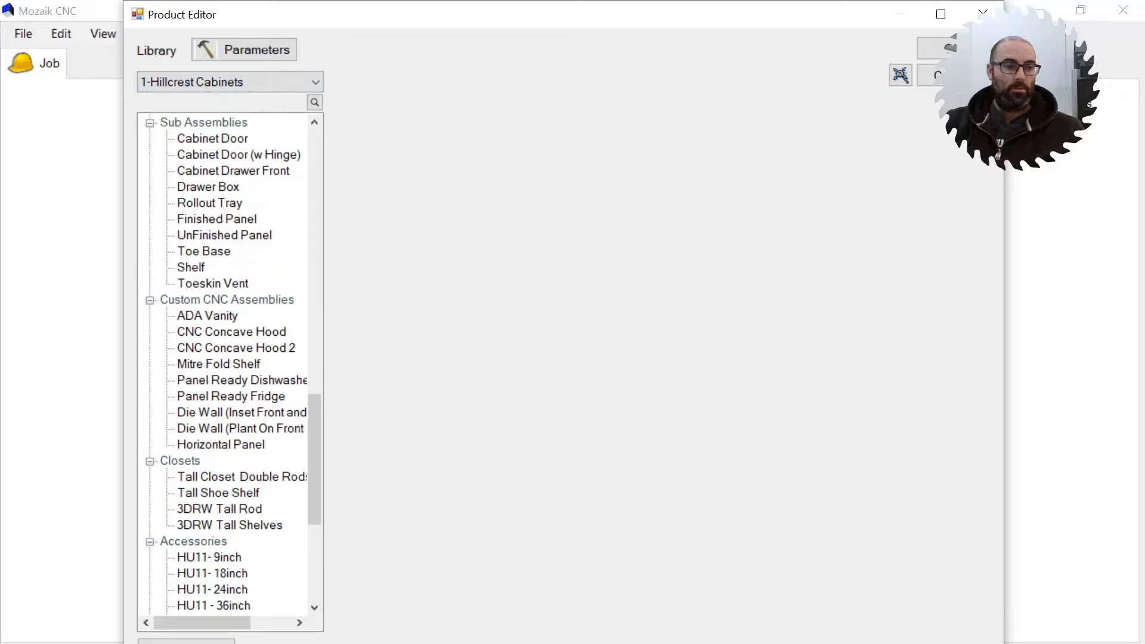
pyautogui.click(229, 81)
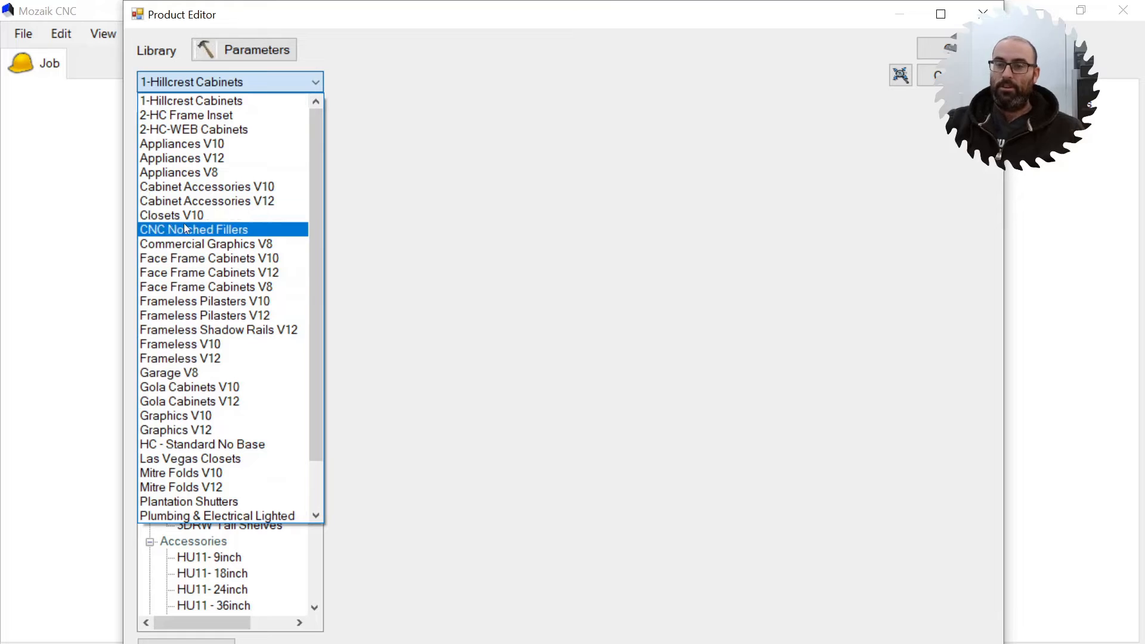
pyautogui.click(219, 329)
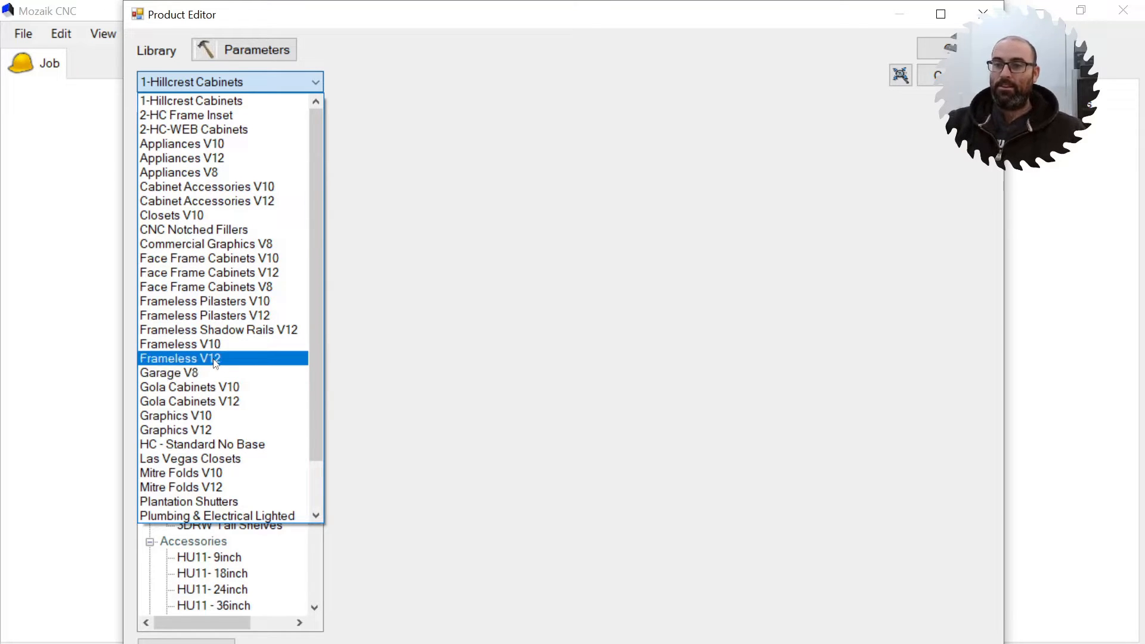
pyautogui.click(207, 287)
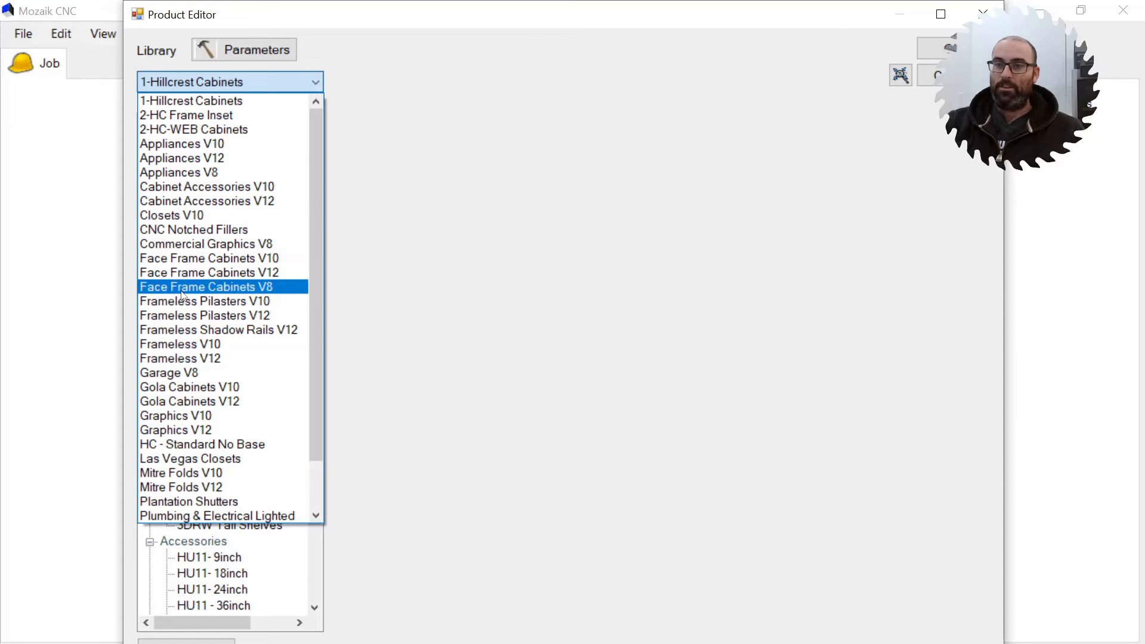
pyautogui.click(180, 357)
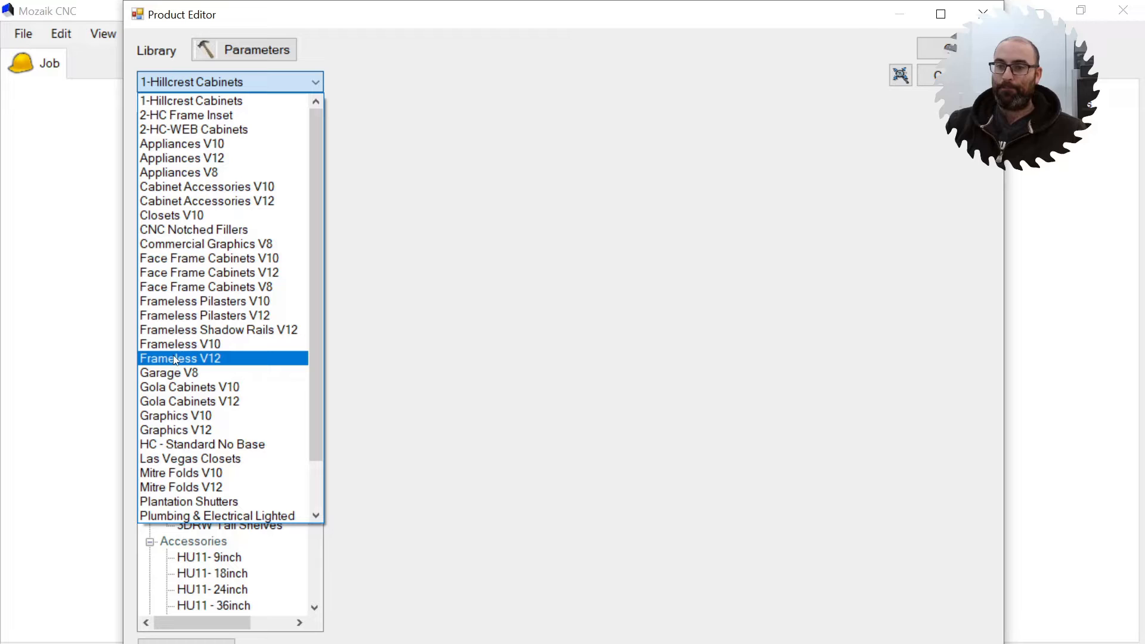
pyautogui.click(180, 357)
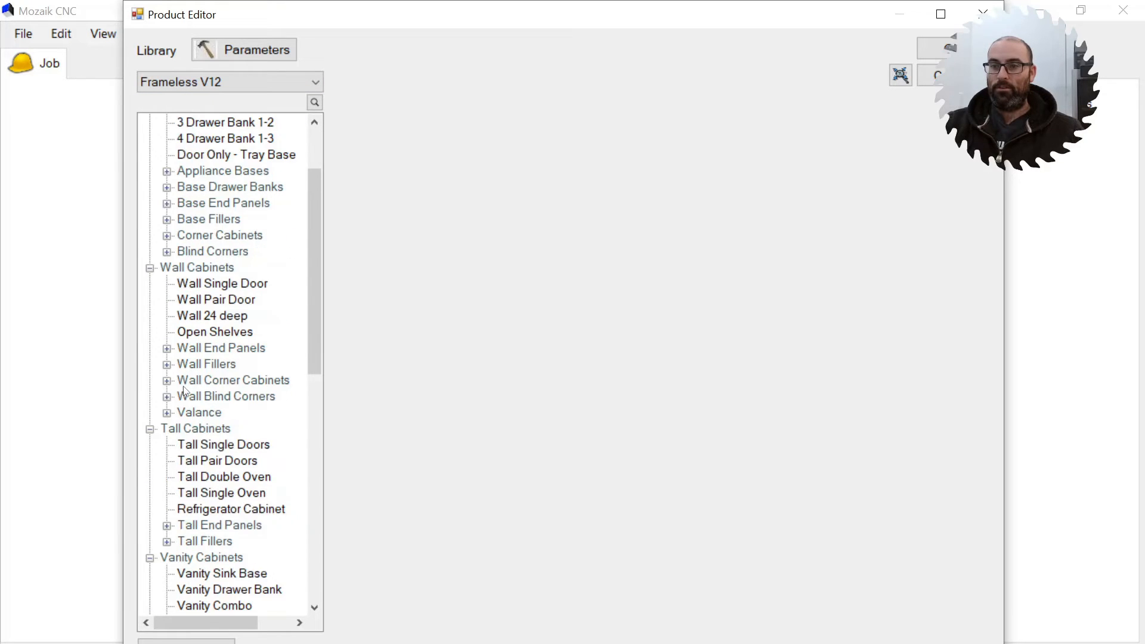
# - Switch the library again to Face Frame Cabinets V12, whose product list is empty
pyautogui.scroll(3)
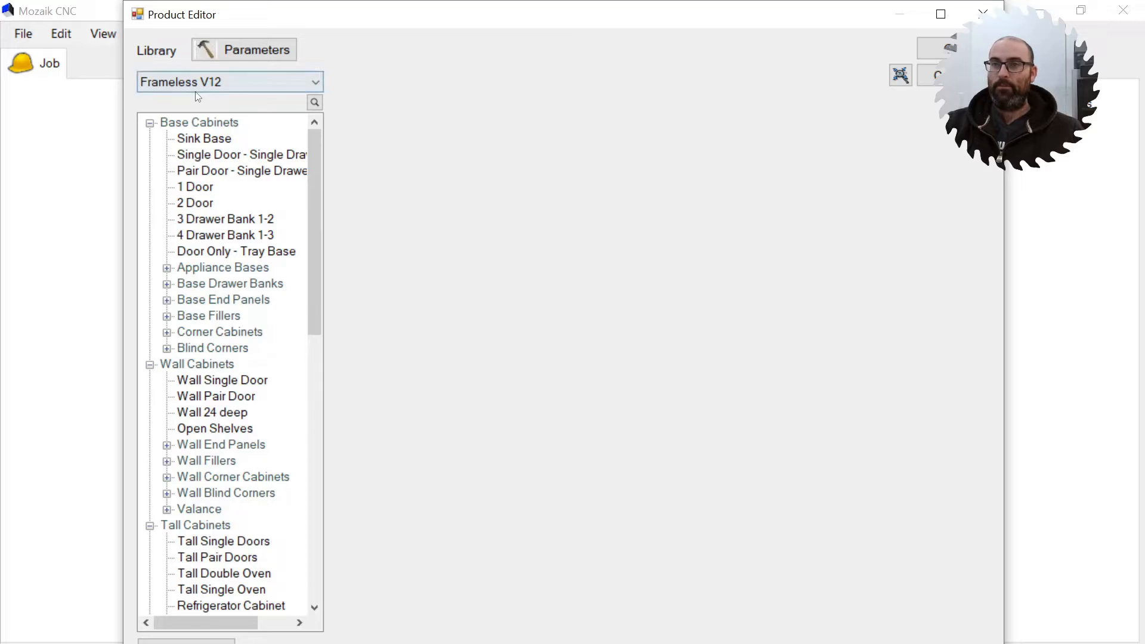
pyautogui.click(315, 81)
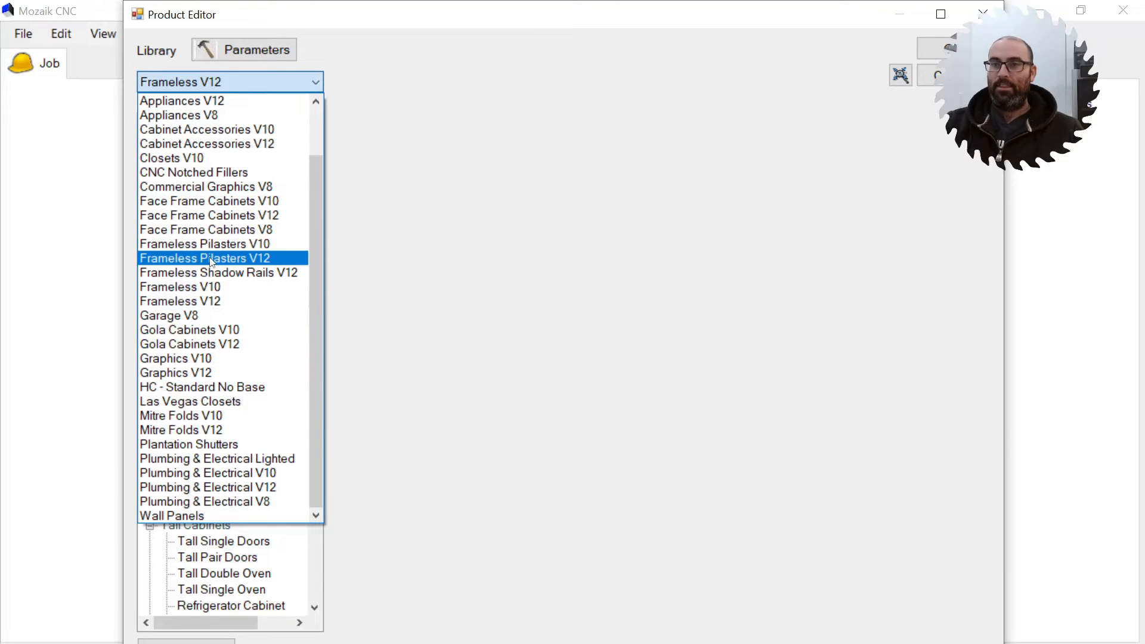
pyautogui.click(209, 215)
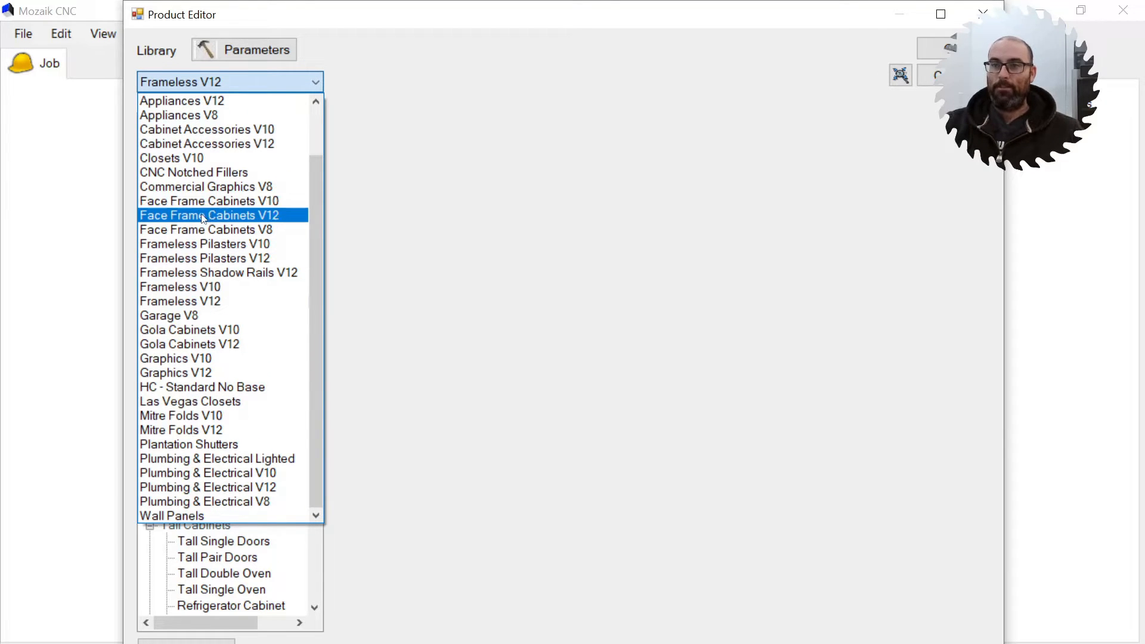
pyautogui.click(210, 215)
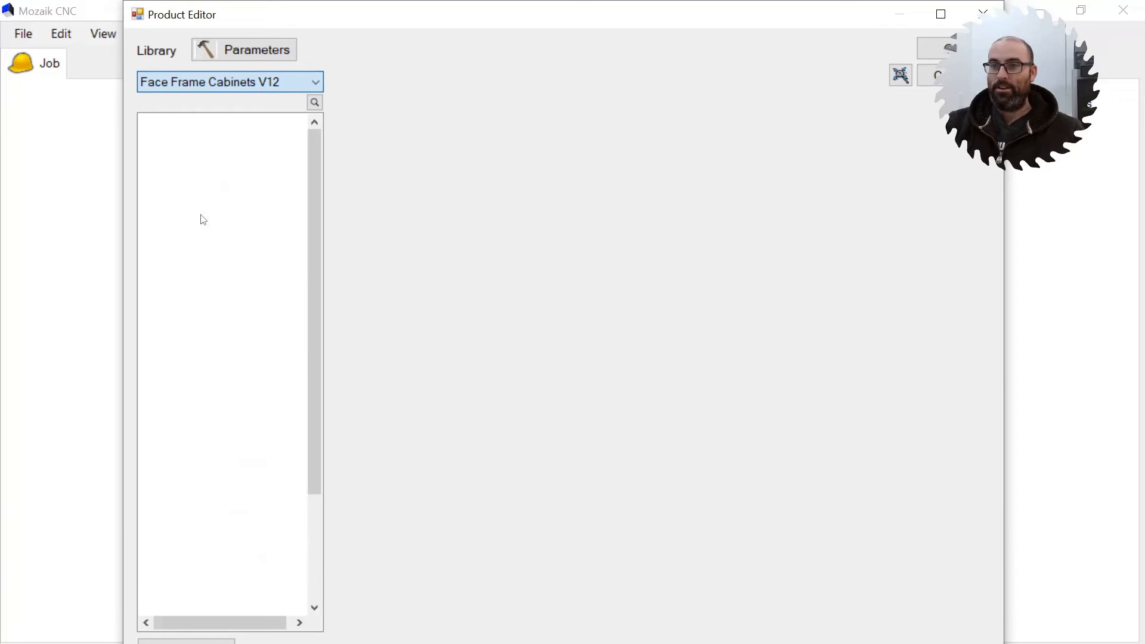
# - View the Double Door base cabinet's Size settings, then close the Product Editor
pyautogui.click(211, 186)
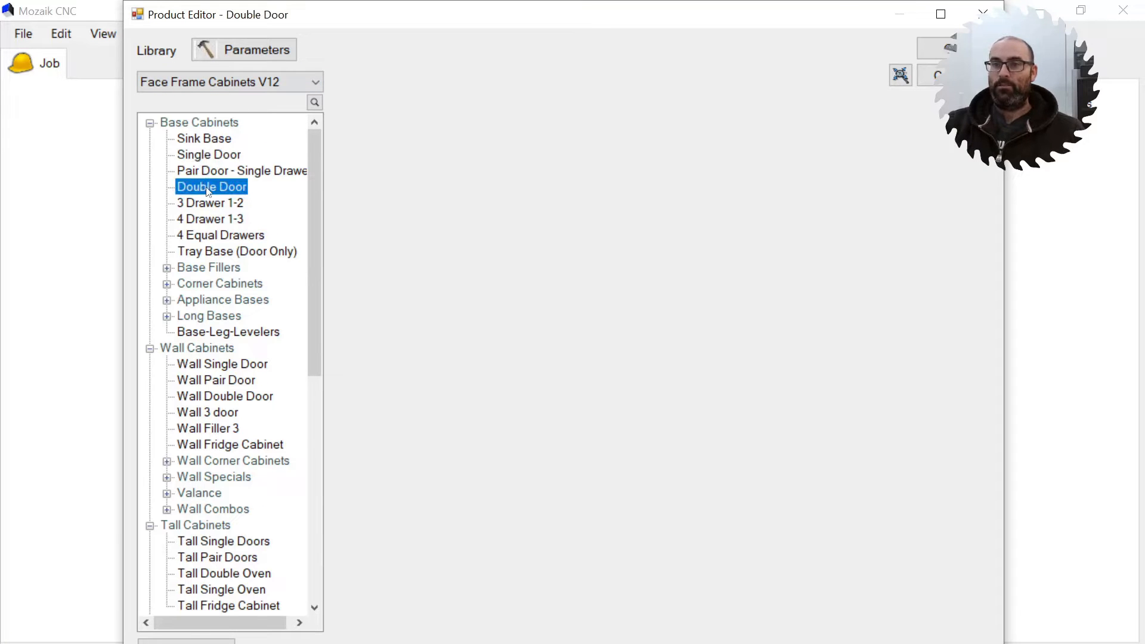
pyautogui.click(211, 187)
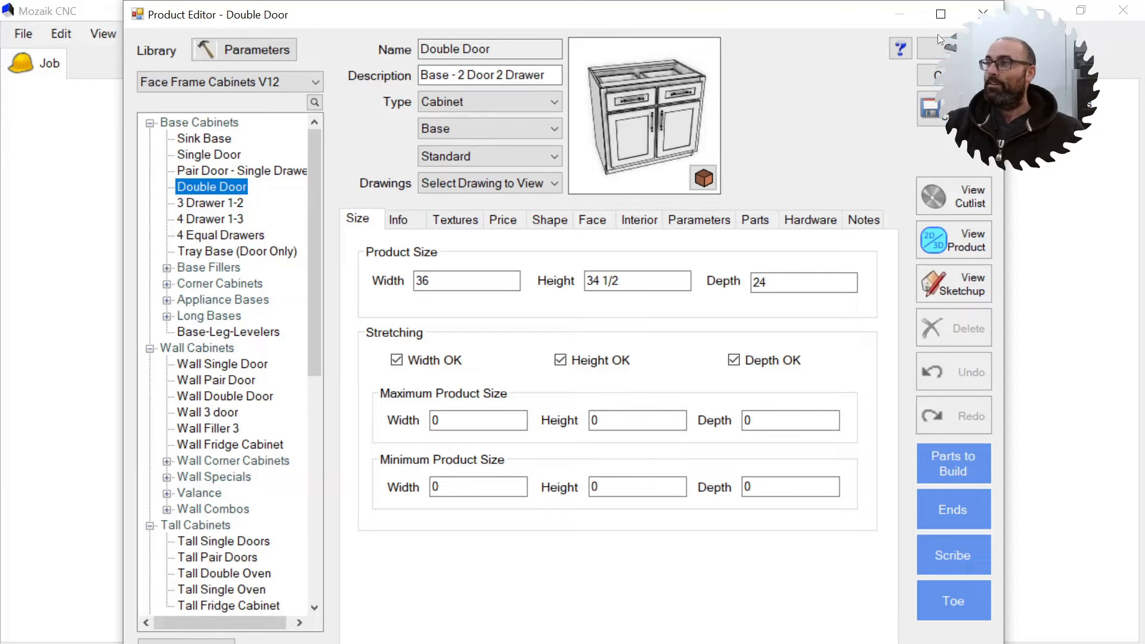
pyautogui.moveTo(823, 150)
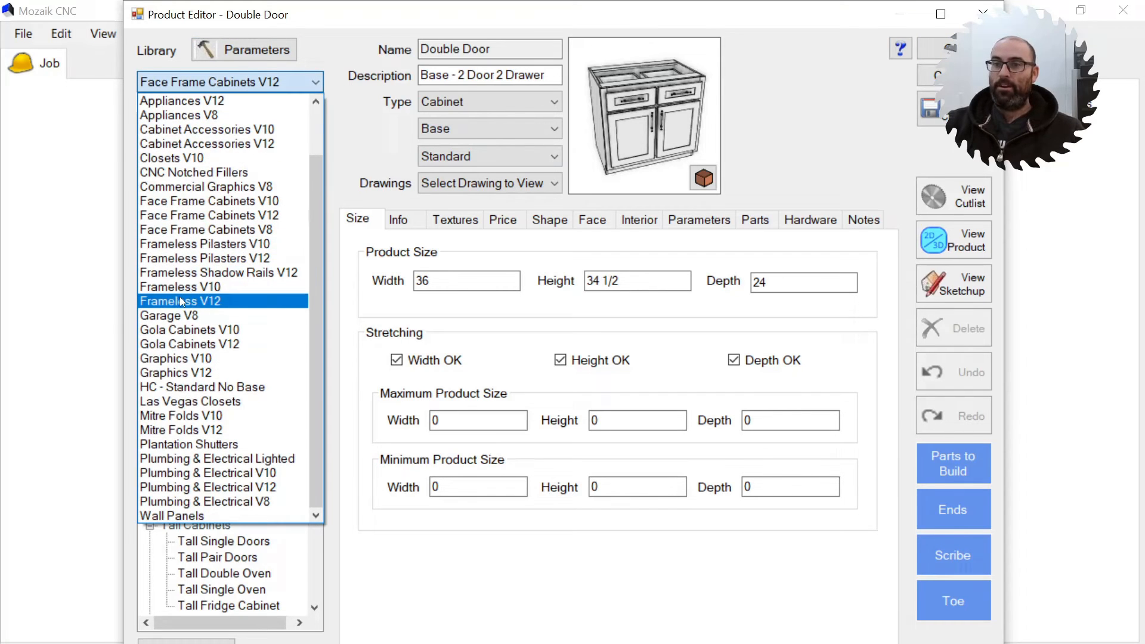
pyautogui.click(180, 300)
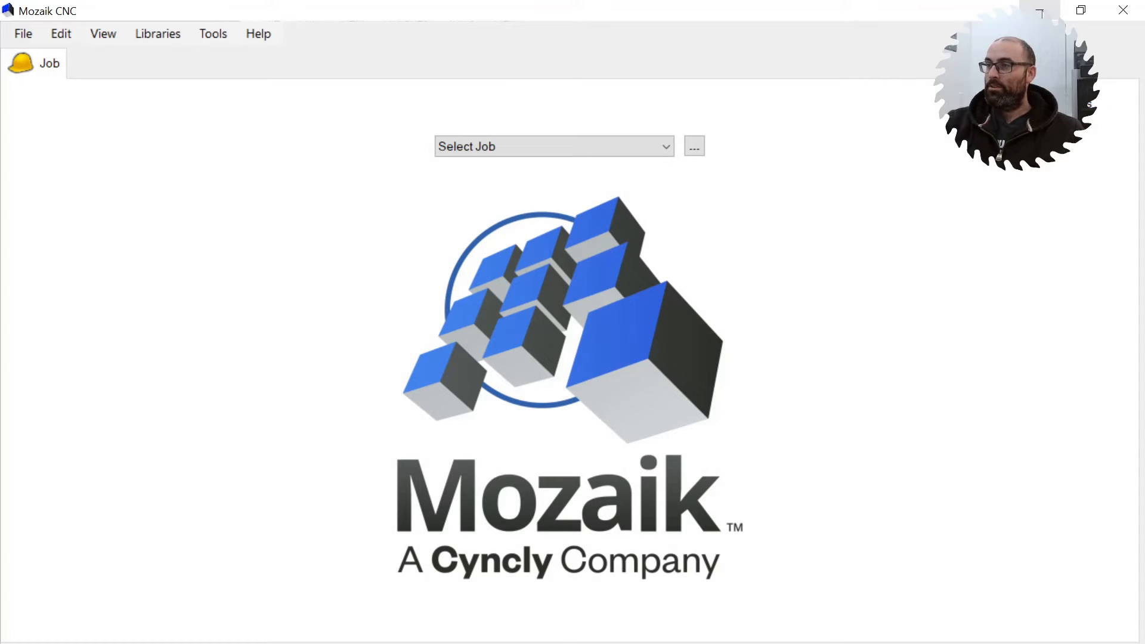
pyautogui.moveTo(1123, 11)
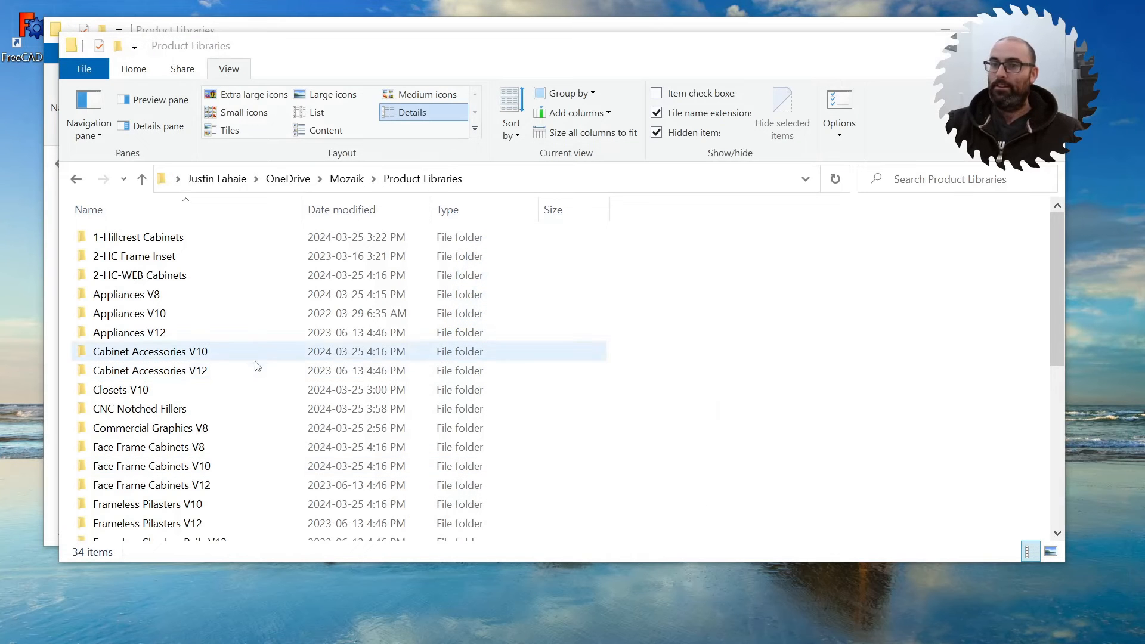
# - Copy and paste the Frameless V12 library folder and start renaming the copy
pyautogui.scroll(-3)
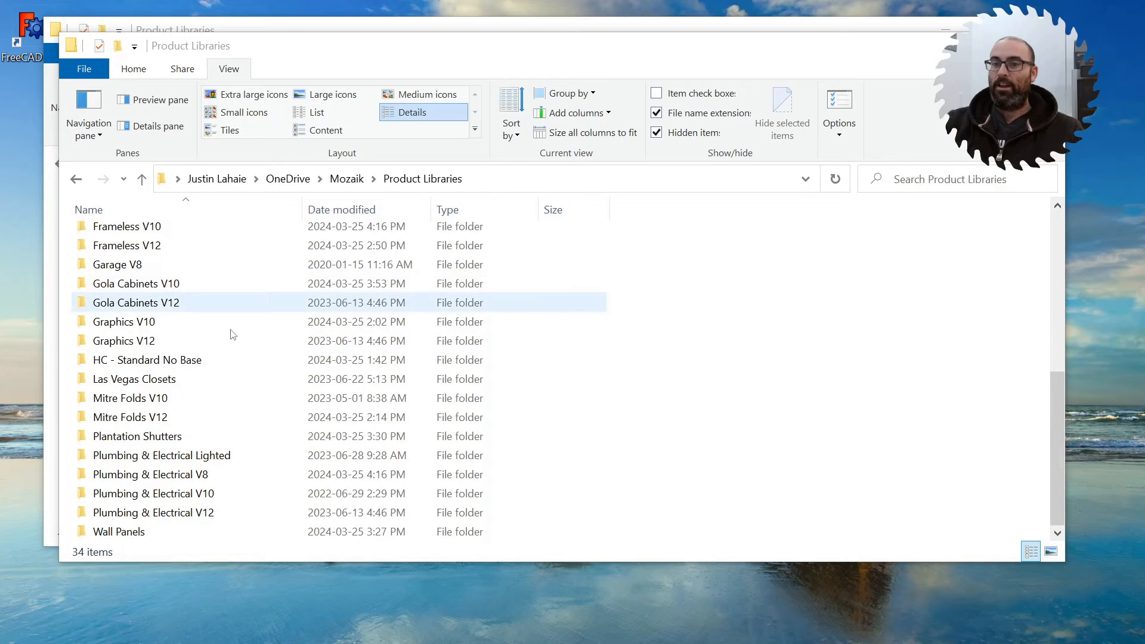
pyautogui.scroll(3)
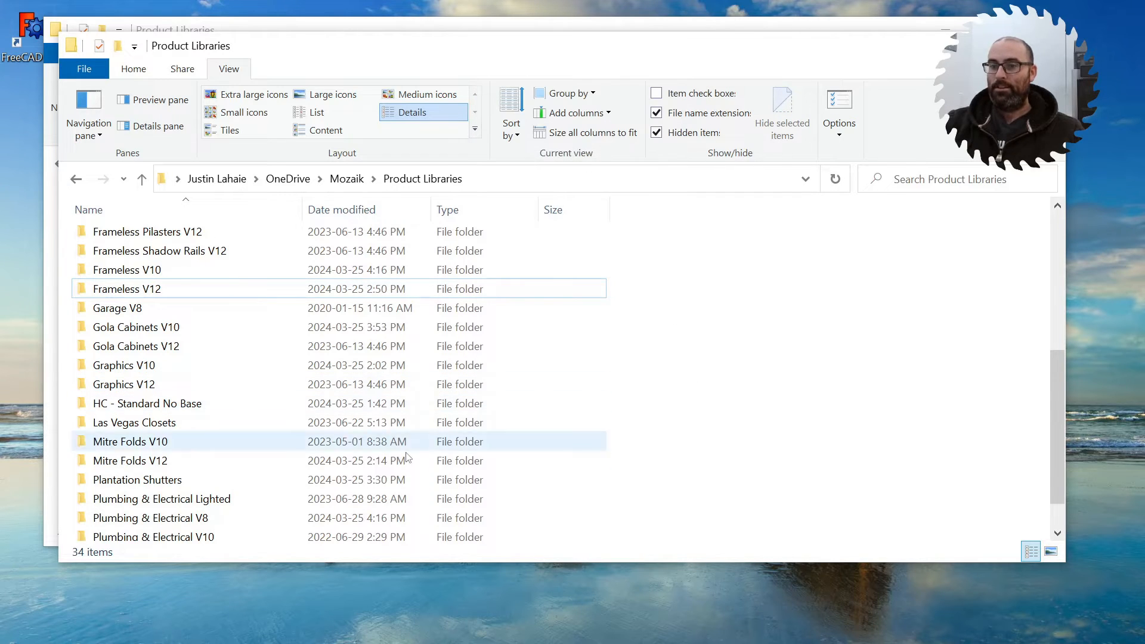
pyautogui.scroll(-3)
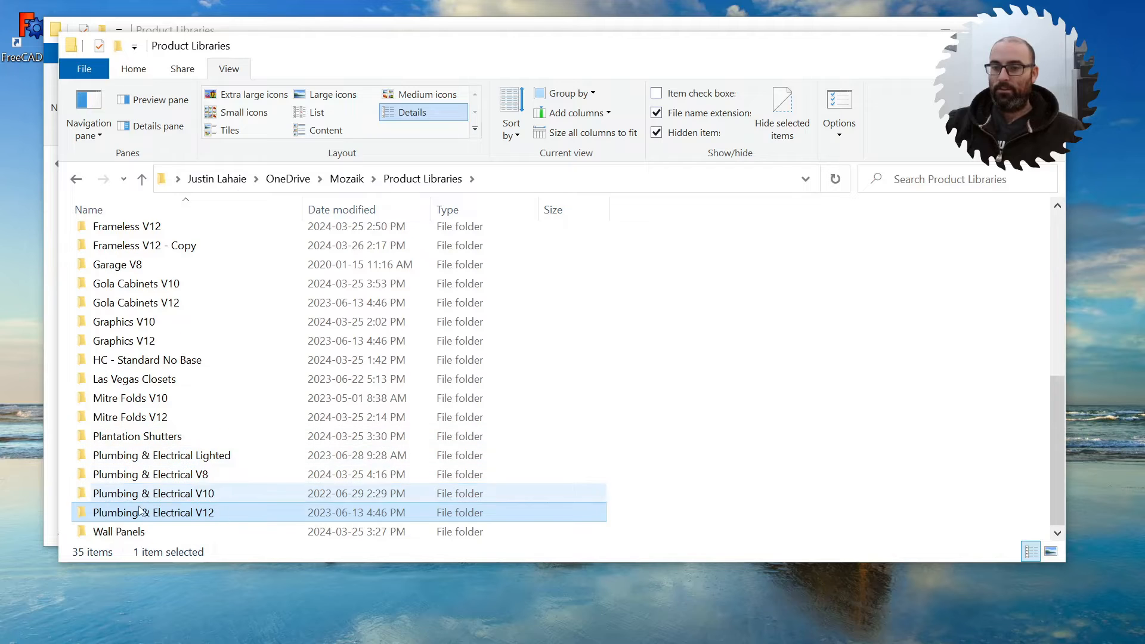
pyautogui.scroll(3)
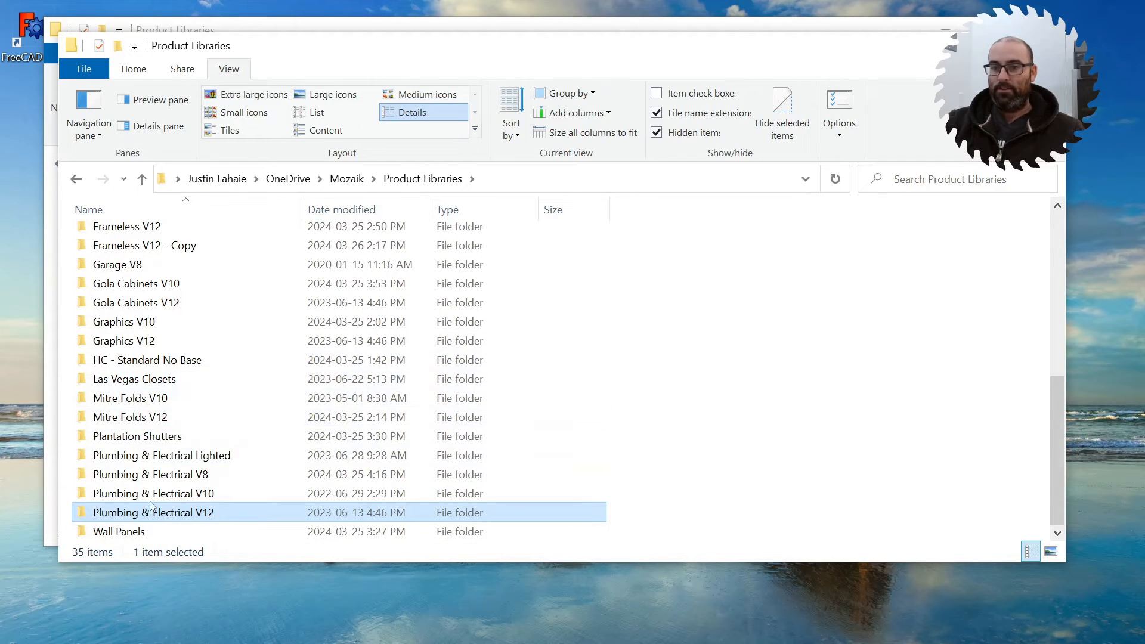
pyautogui.scroll(3)
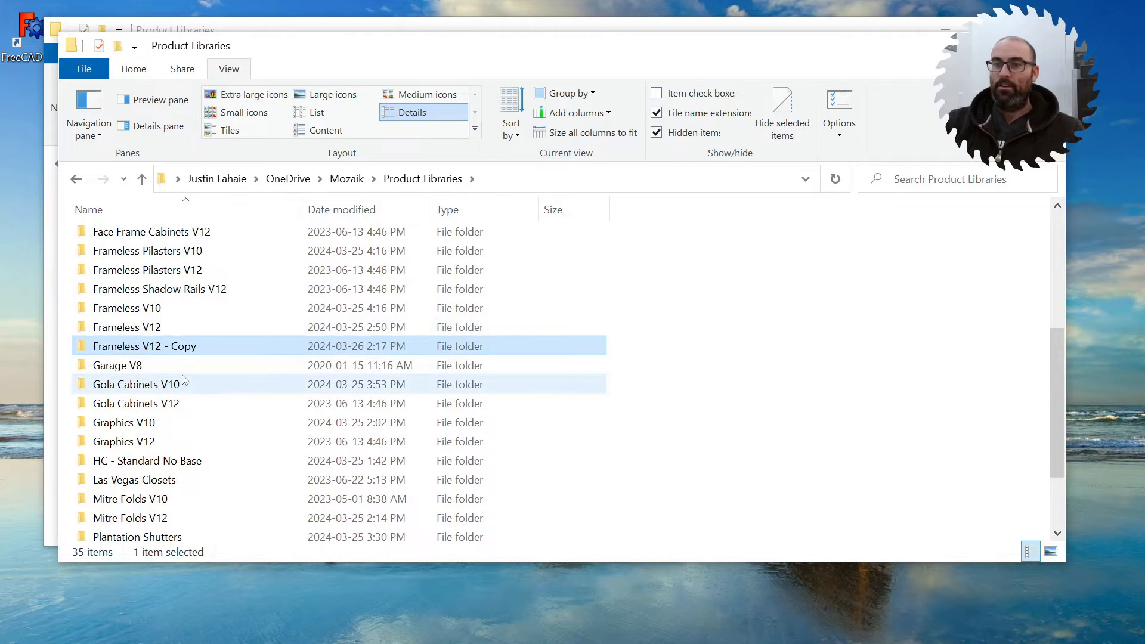
pyautogui.moveTo(143, 498)
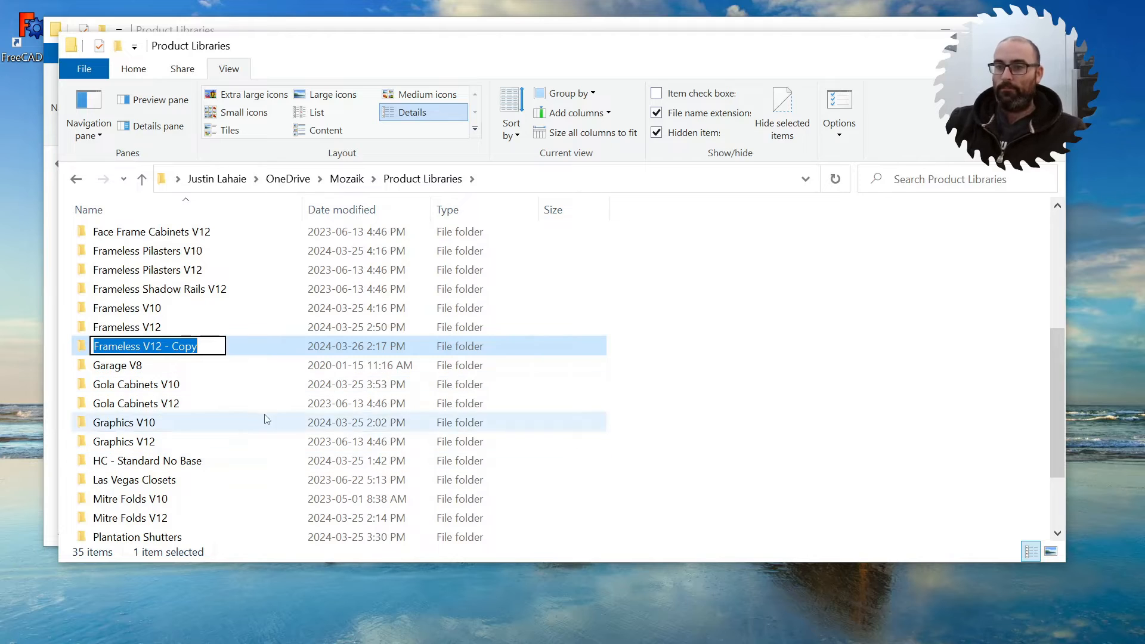
pyautogui.rightClick(144, 346)
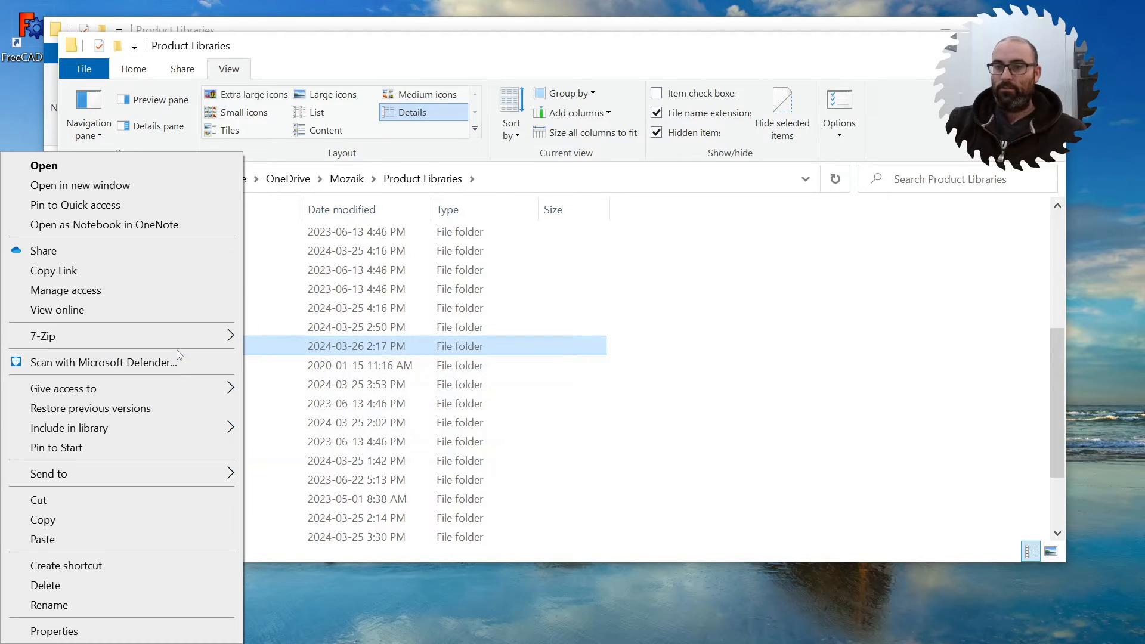
pyautogui.moveTo(120, 606)
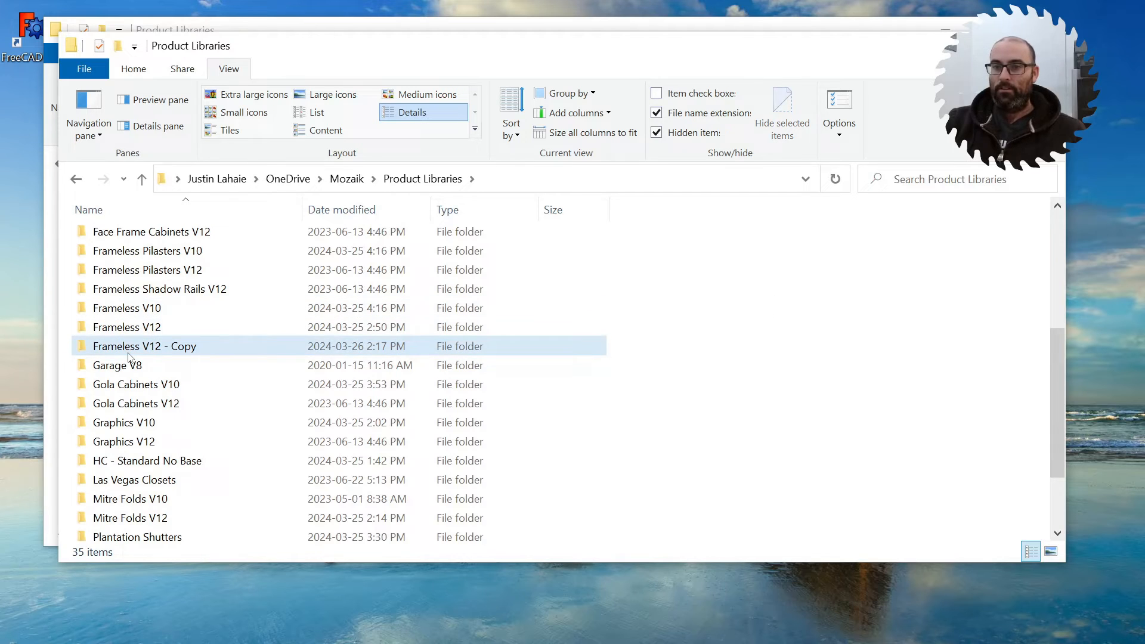
pyautogui.click(144, 345)
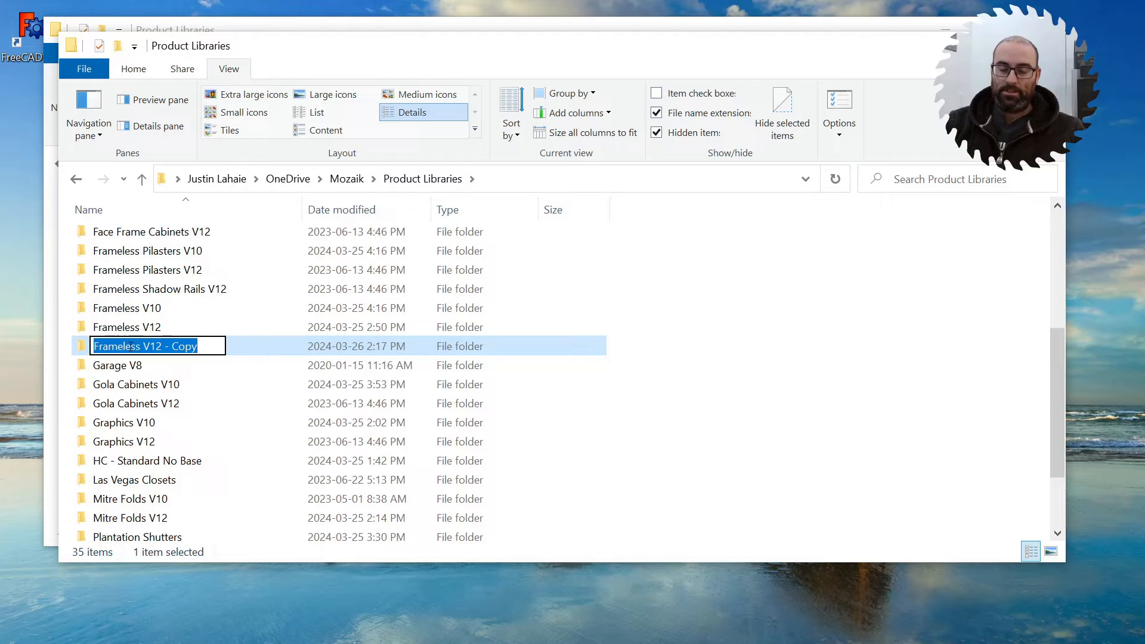
# - Name the copied folder 'Your Cabinet Shop Library'
pyautogui.write('Your C')
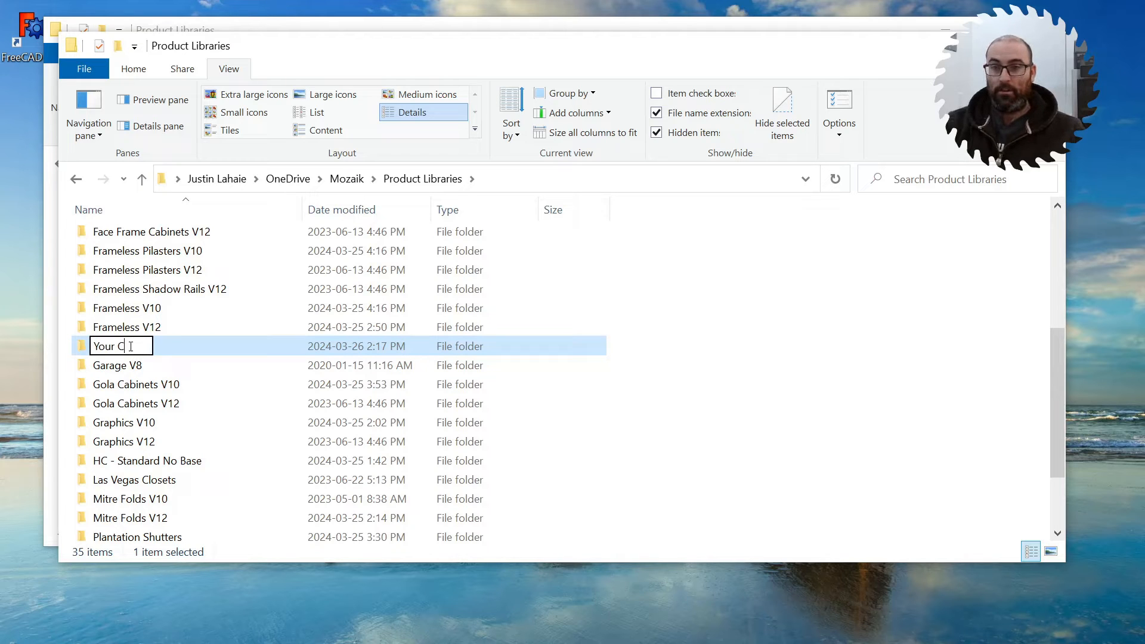
pyautogui.write('A')
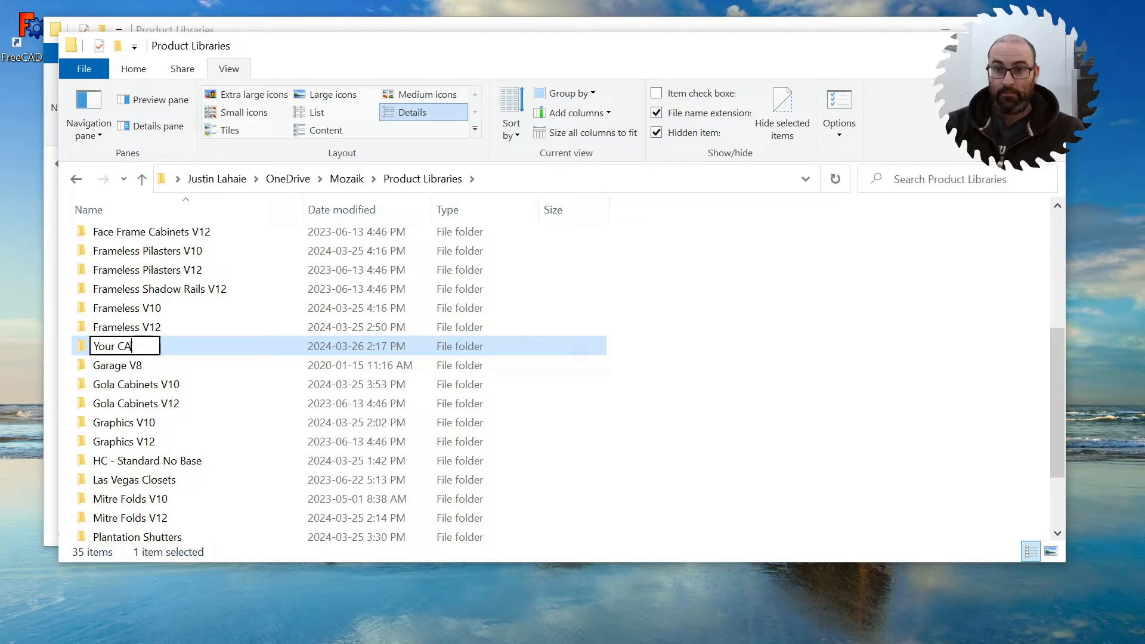
pyautogui.write('binet')
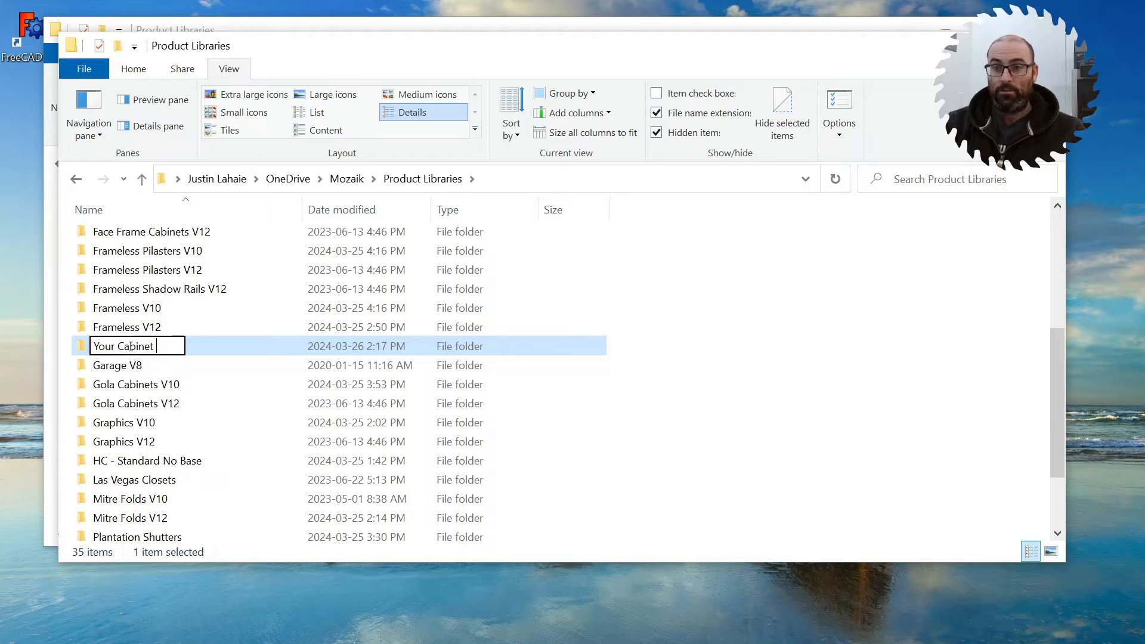
pyautogui.write('Shop')
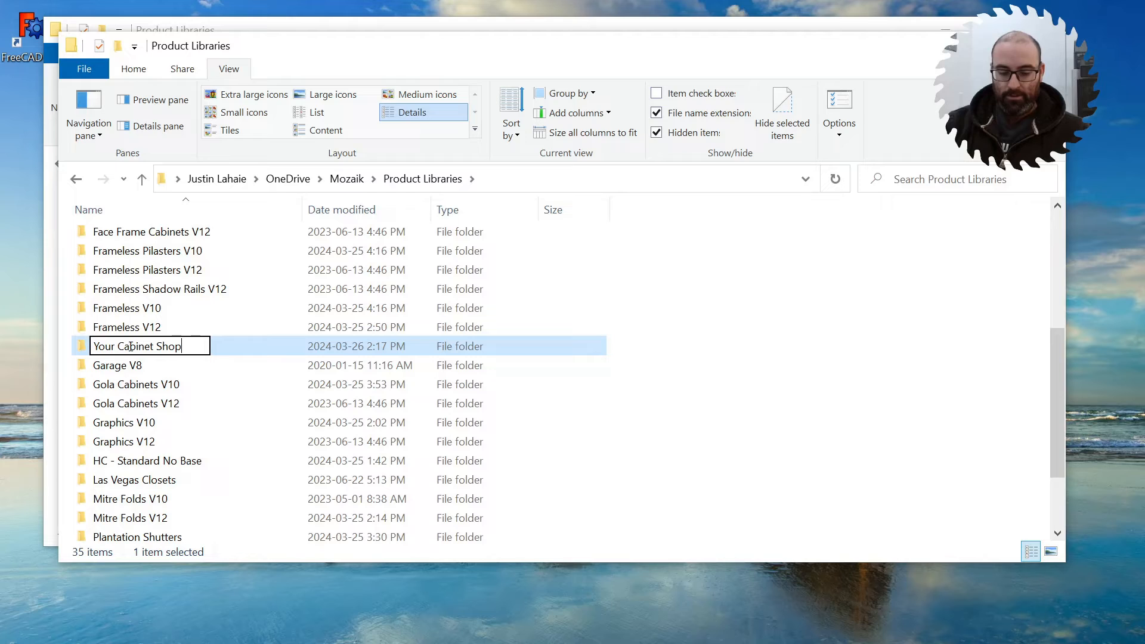
pyautogui.write('L')
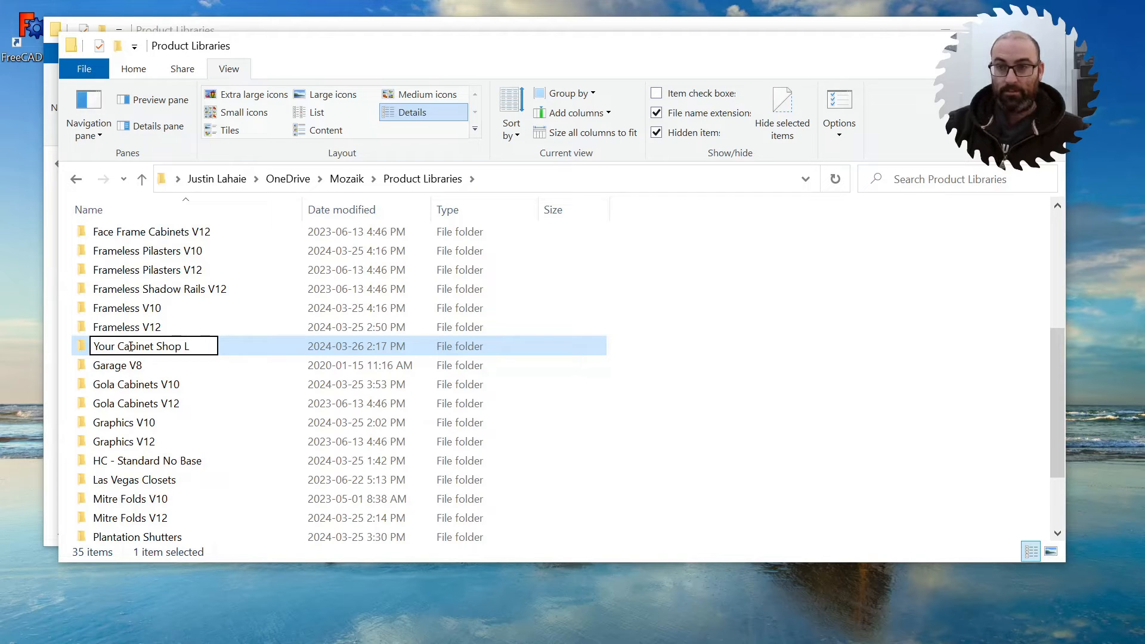
pyautogui.write('ib')
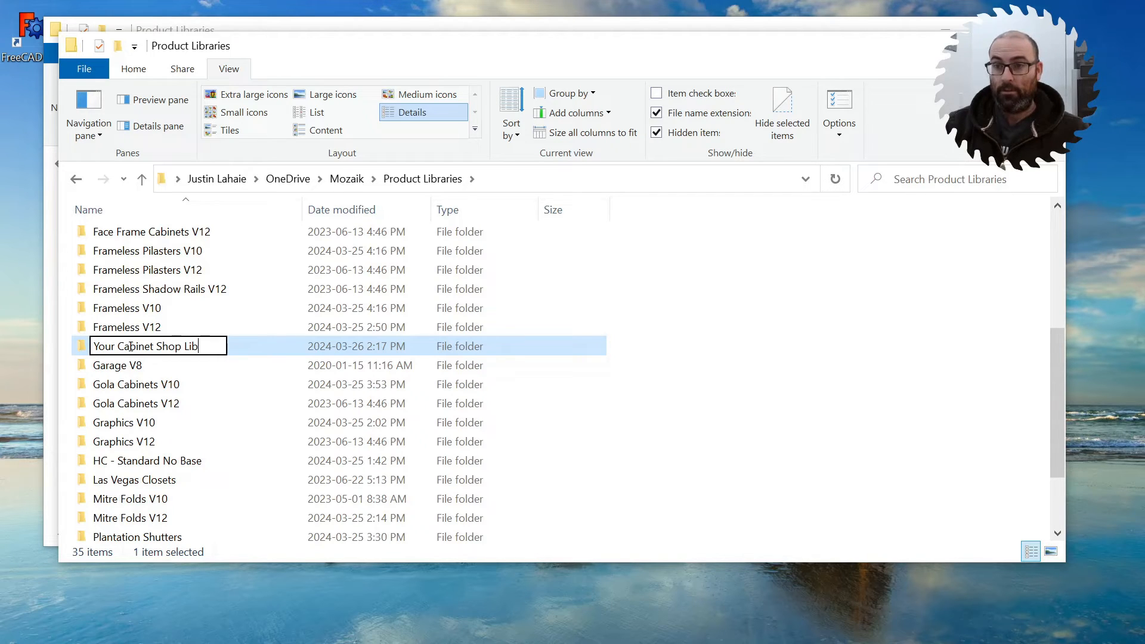
pyautogui.write('rary')
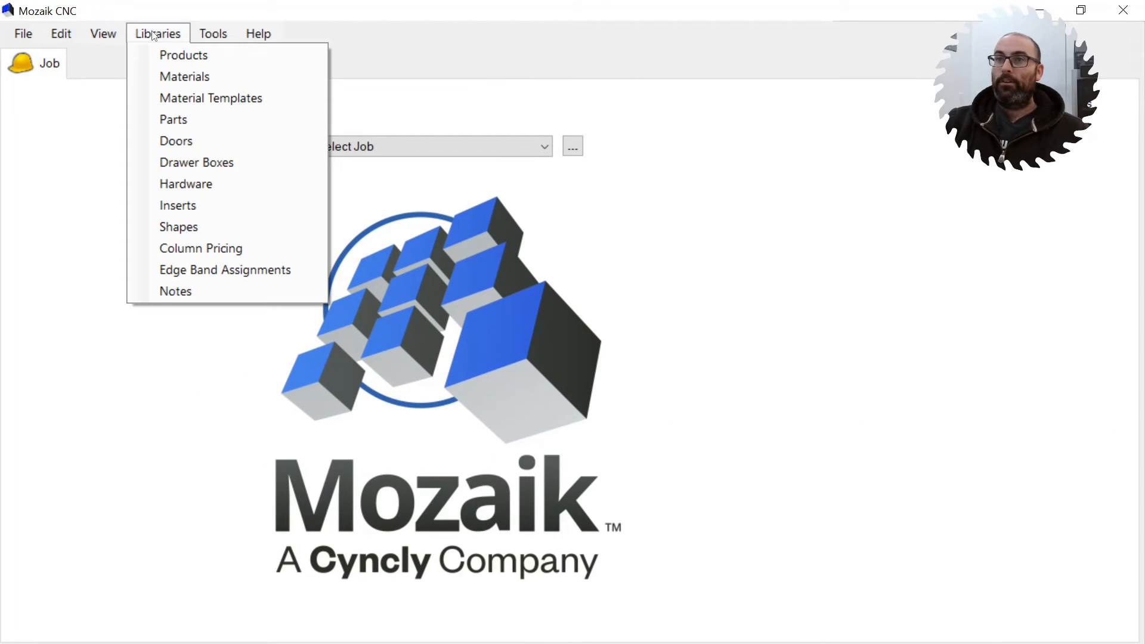
# - Reopen the Product Editor and select Your Cabinet Shop Library from the Library dropdown
pyautogui.click(184, 55)
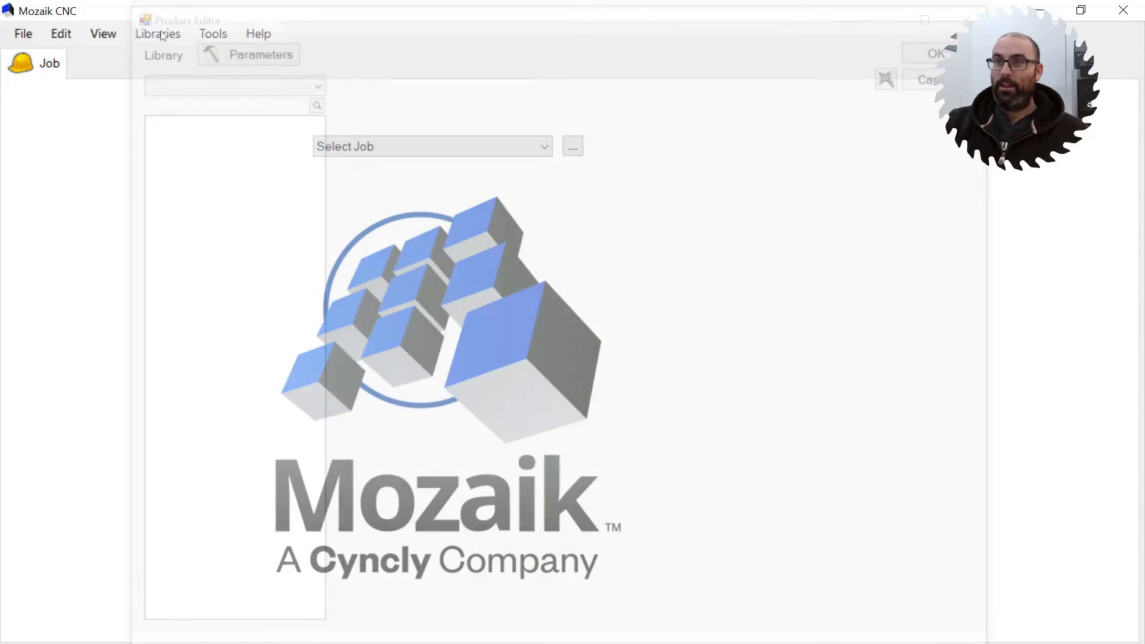
pyautogui.click(231, 82)
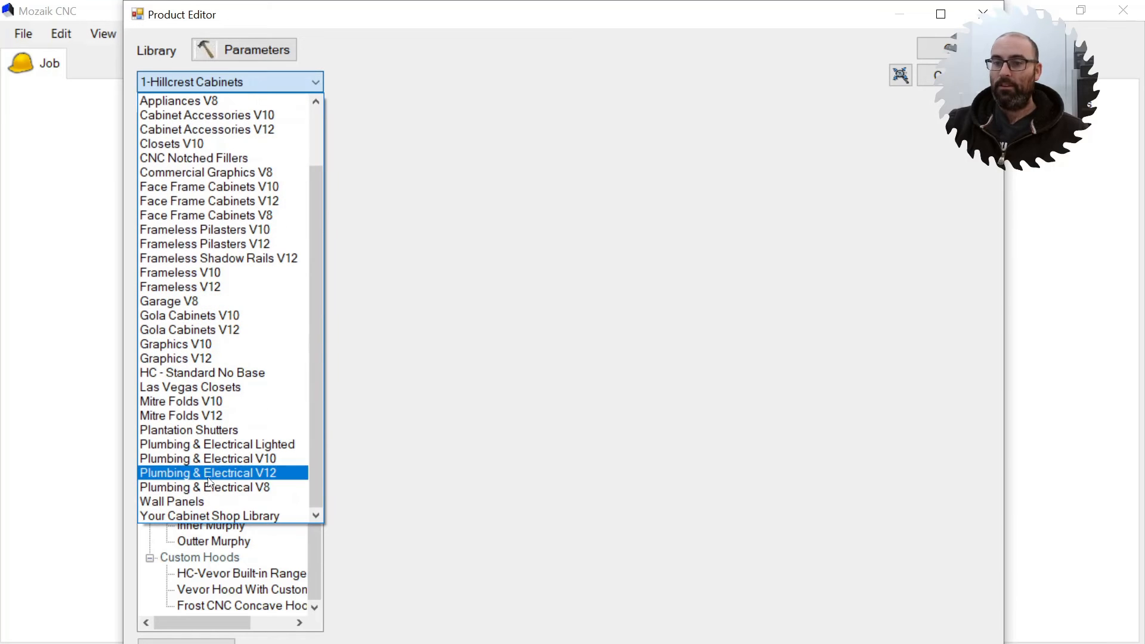
pyautogui.click(208, 515)
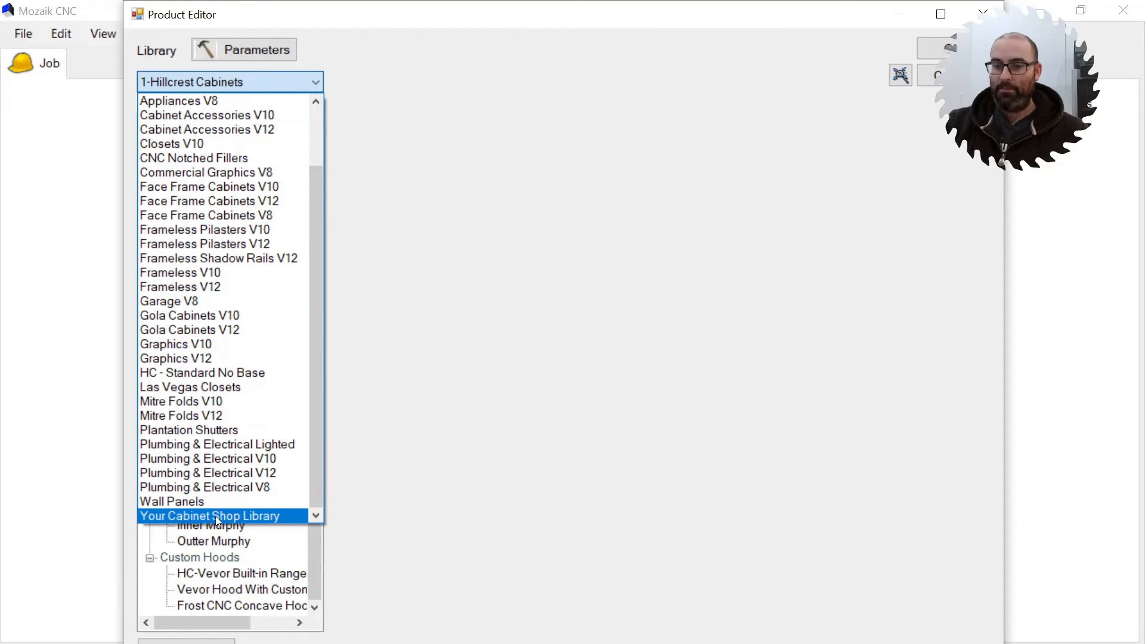
pyautogui.click(210, 515)
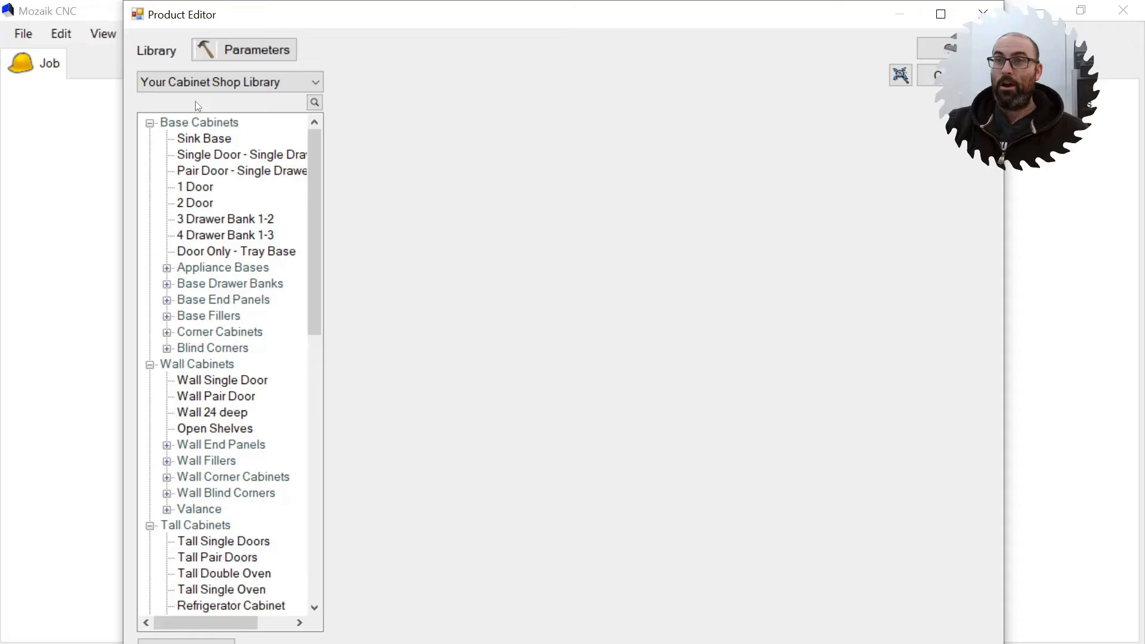
pyautogui.moveTo(159, 266)
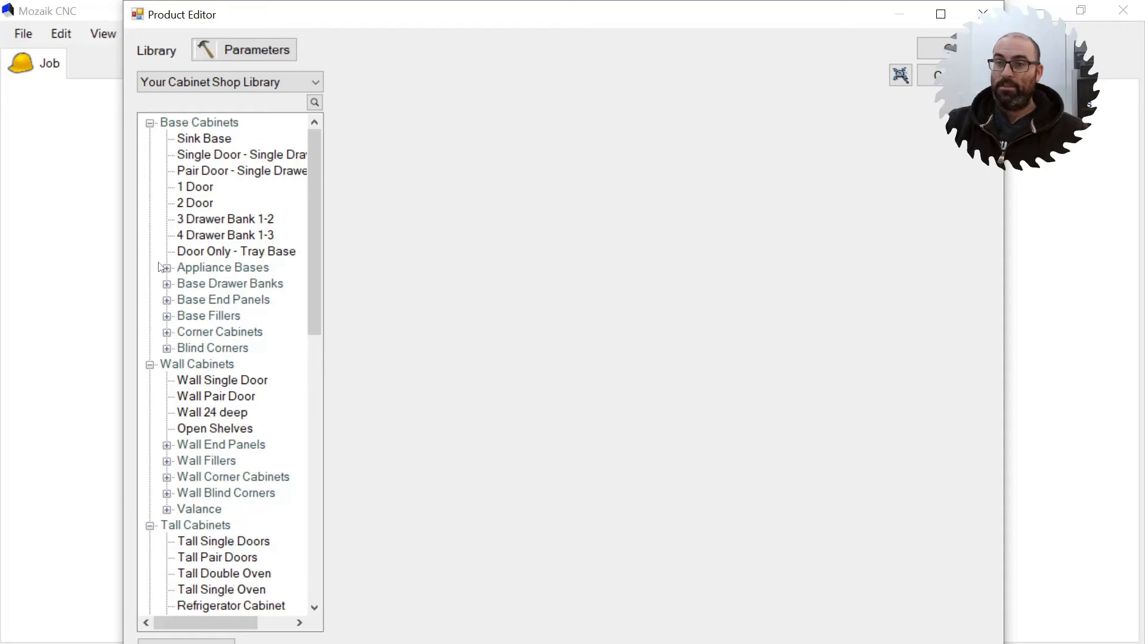
pyautogui.moveTo(203, 119)
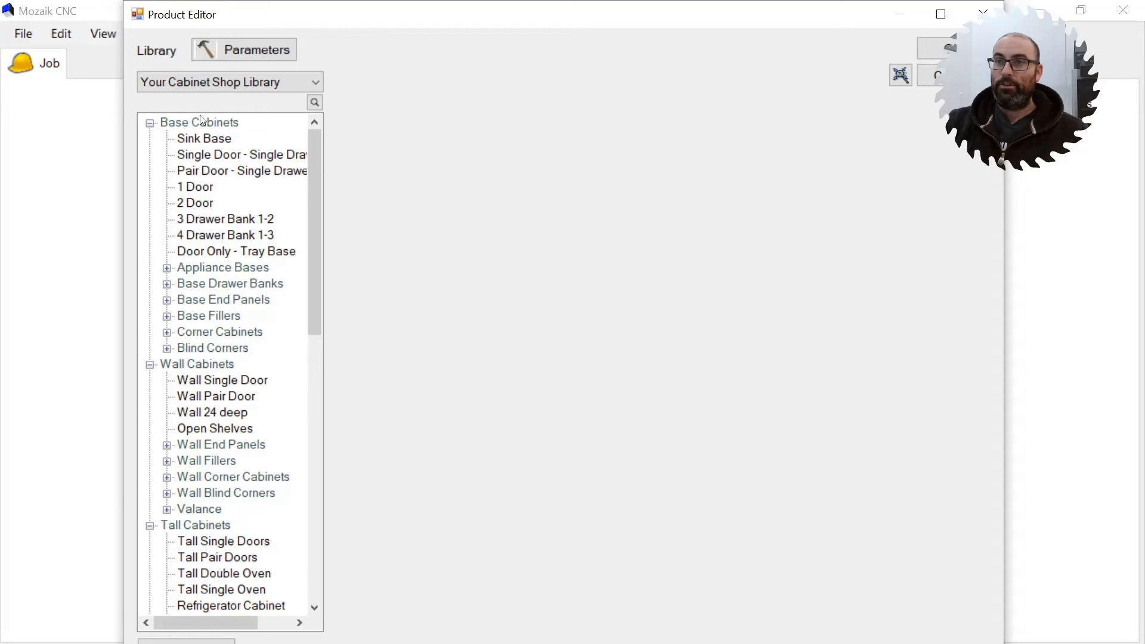
# - Move Sink Base below 1 Door in Base Cabinets, showing its 36 x 34 1/2 x 24 size
pyautogui.click(226, 218)
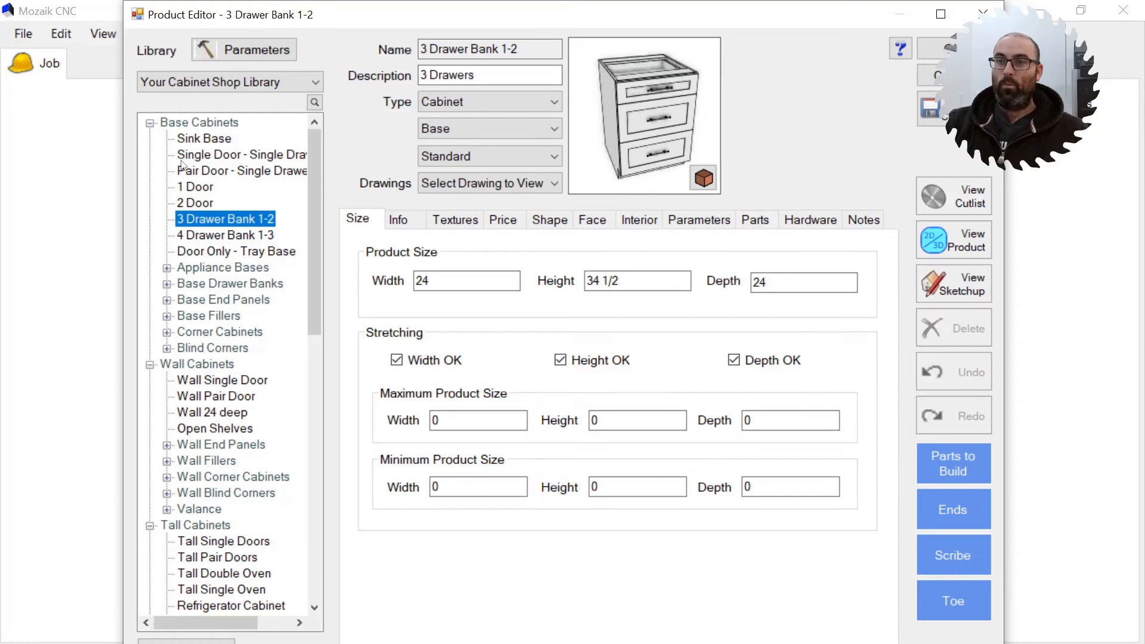
pyautogui.click(204, 138)
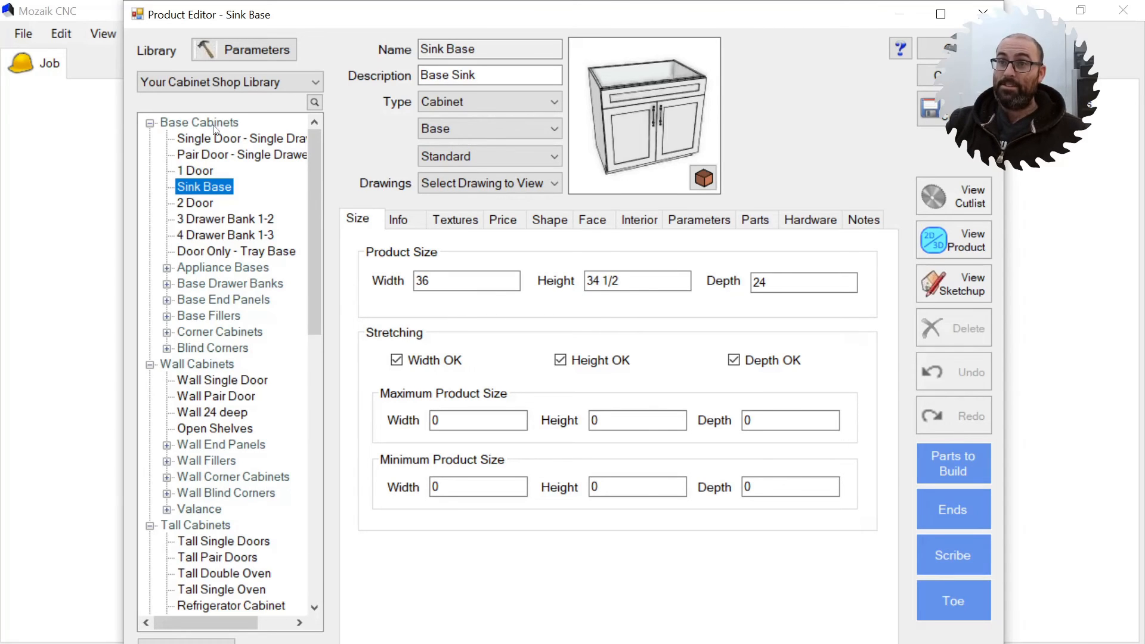
# - Create a new folder named Test Folder under Base Cabinets
pyautogui.rightClick(199, 122)
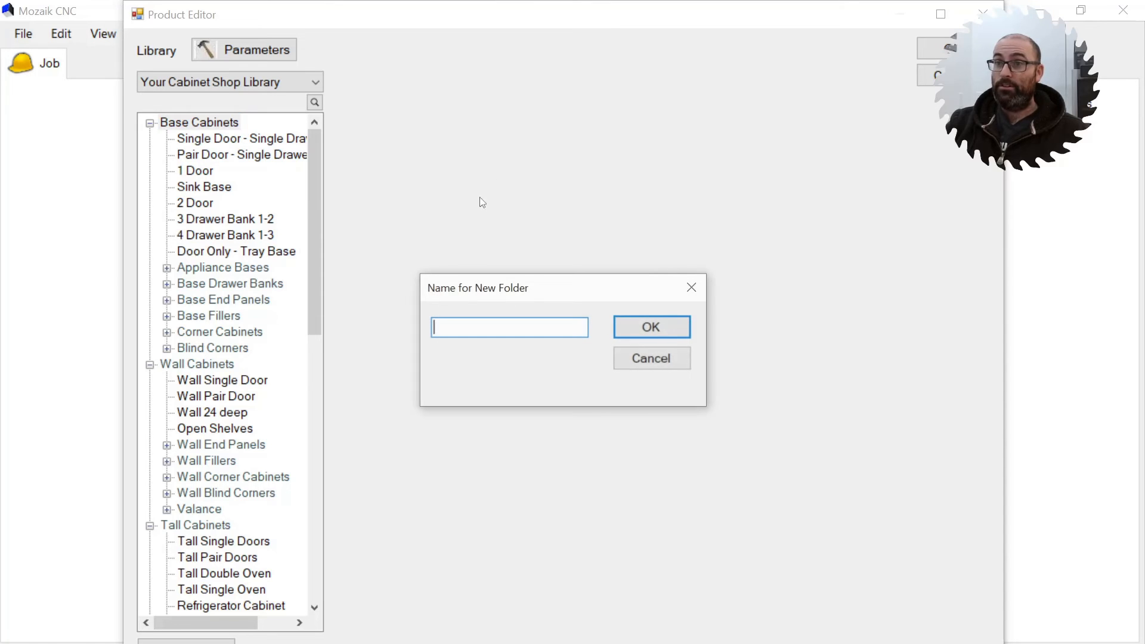
pyautogui.write('Test Fold')
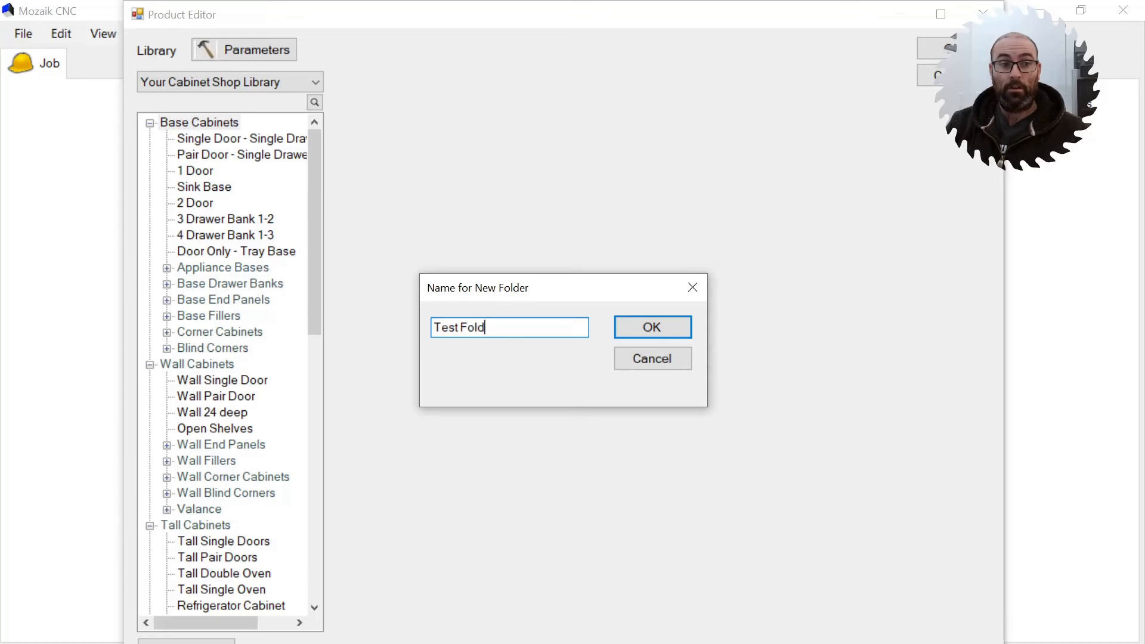
pyautogui.click(651, 327)
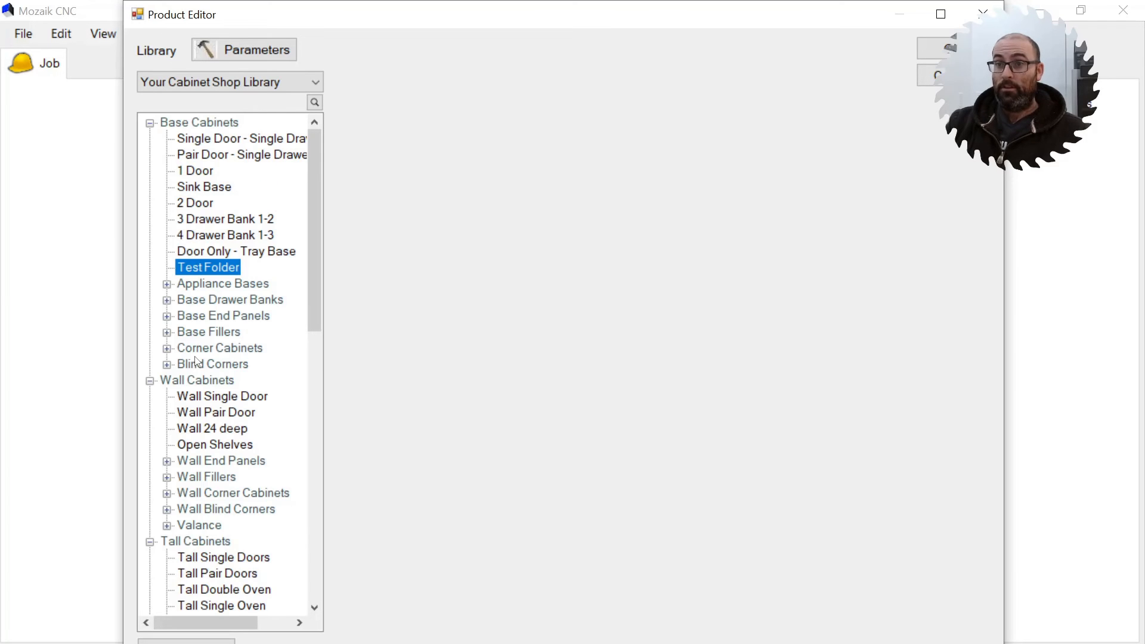
# - Drag 1 Door and 3 Drawer Bank 1-2 into Test Folder and check its contents
pyautogui.click(195, 203)
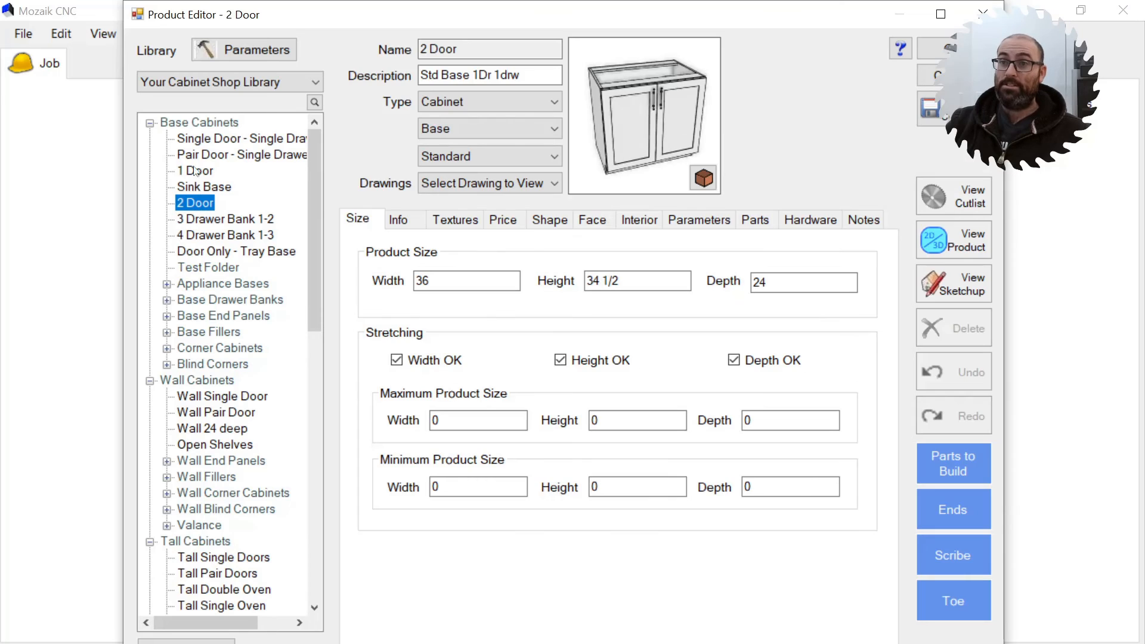
pyautogui.rightClick(195, 171)
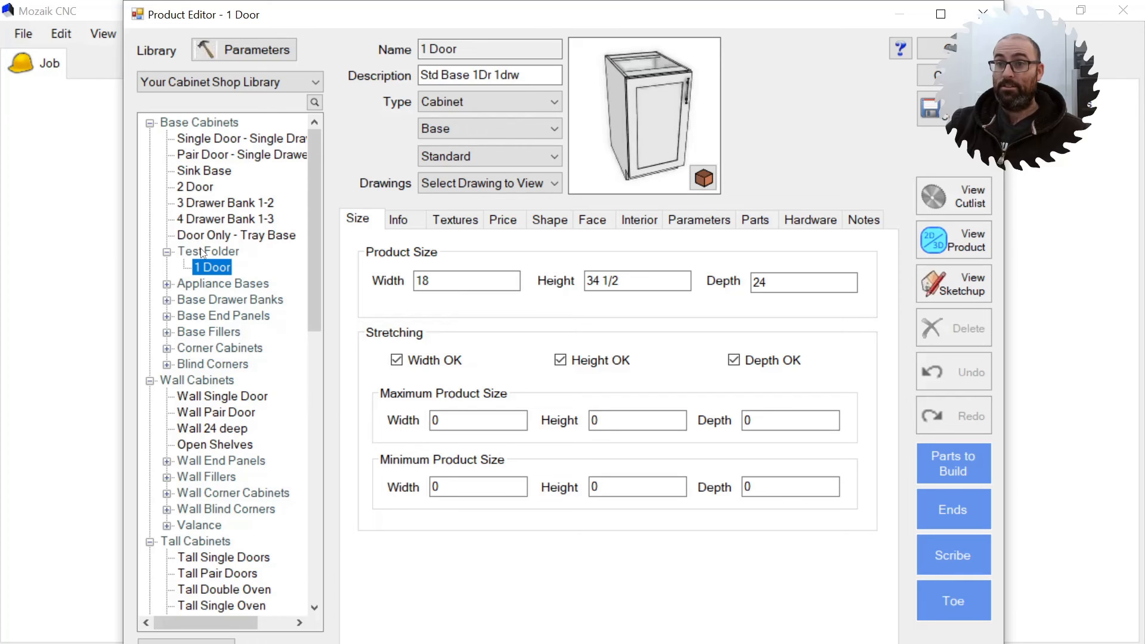
pyautogui.moveTo(161, 257)
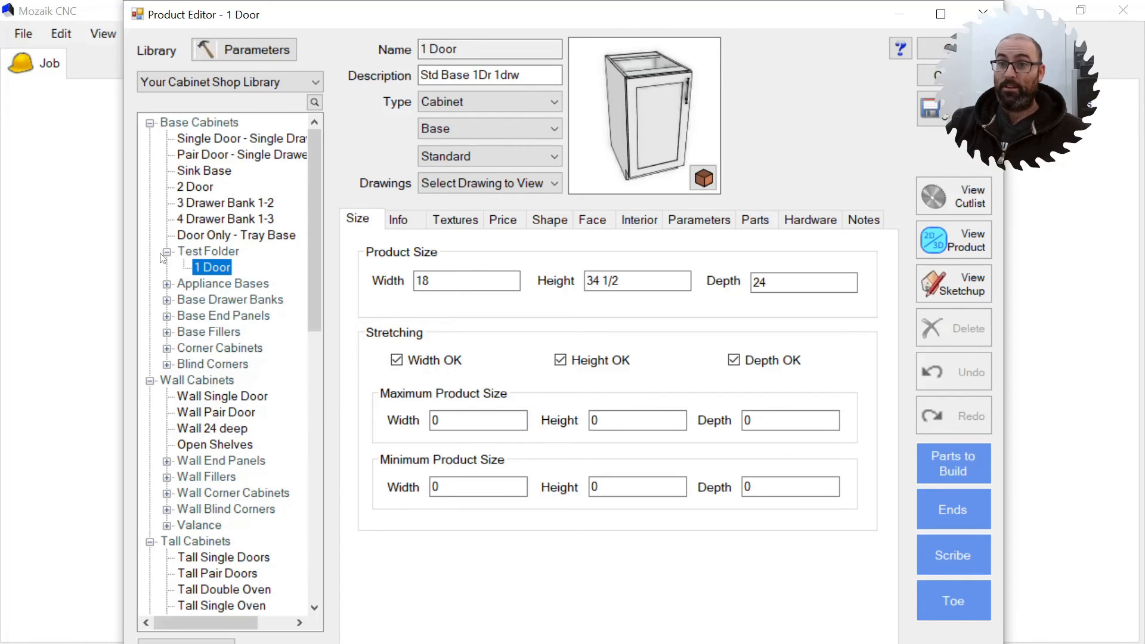
pyautogui.click(207, 252)
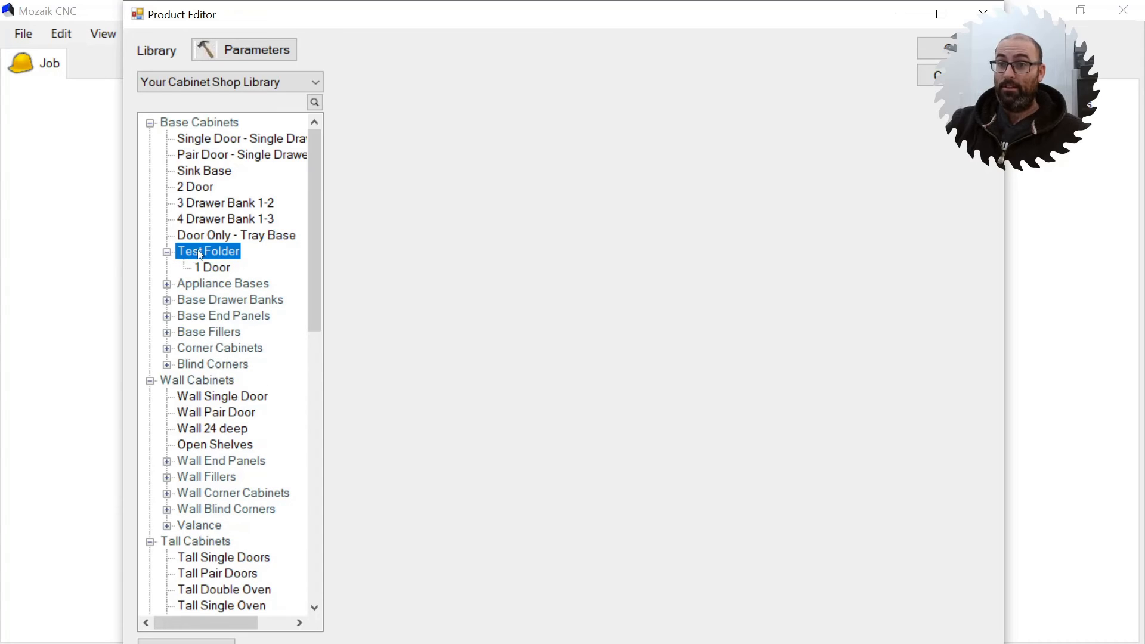
pyautogui.click(225, 203)
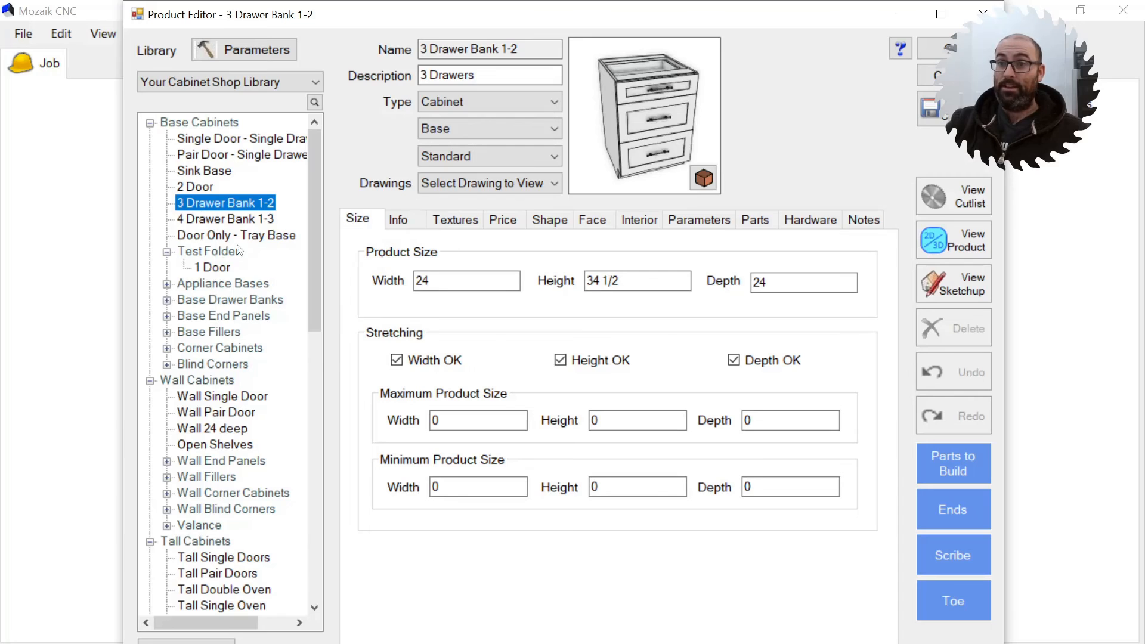
pyautogui.moveTo(225, 203); pyautogui.dragTo(241, 266)
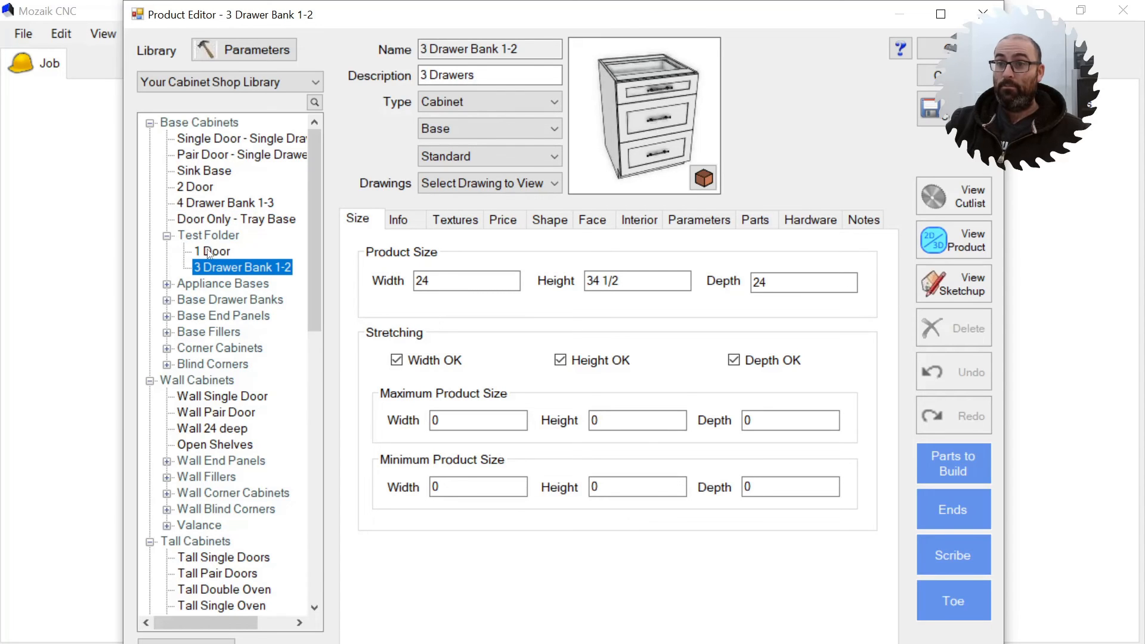
pyautogui.moveTo(194, 293)
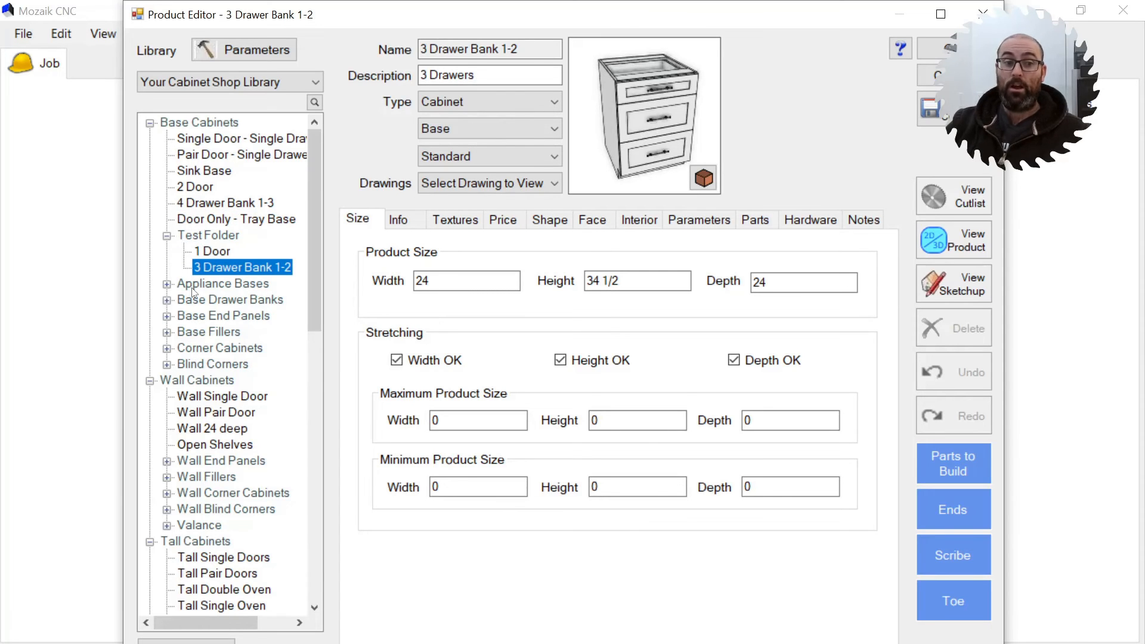
pyautogui.scroll(-3)
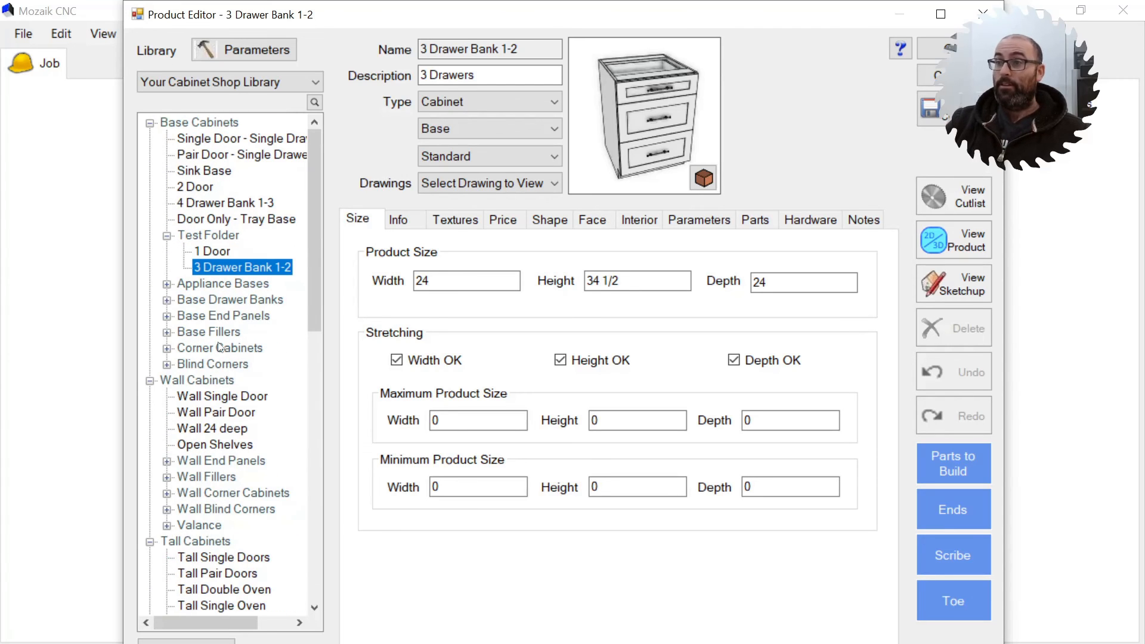
pyautogui.moveTo(257, 55)
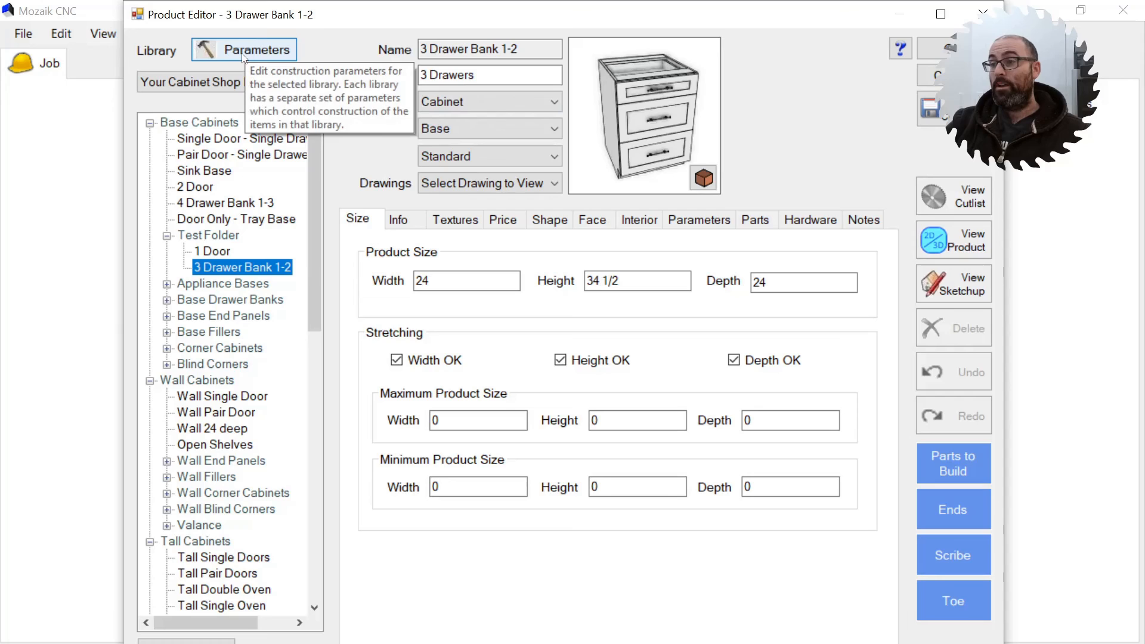